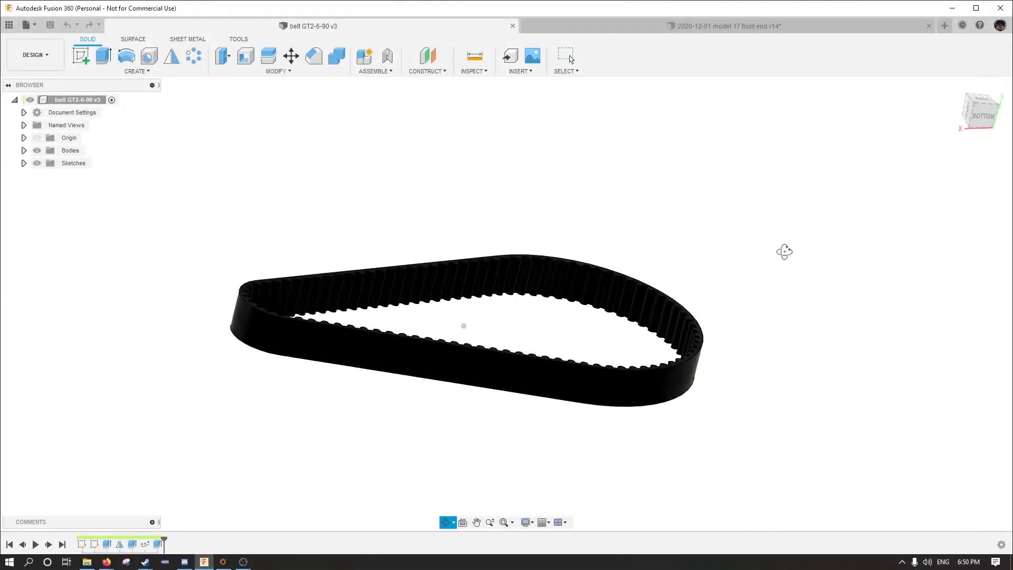
Step: Orbit the GT2-6-90 belt until its toothed loop is seen flat from the back
drag(784, 251, 718, 297)
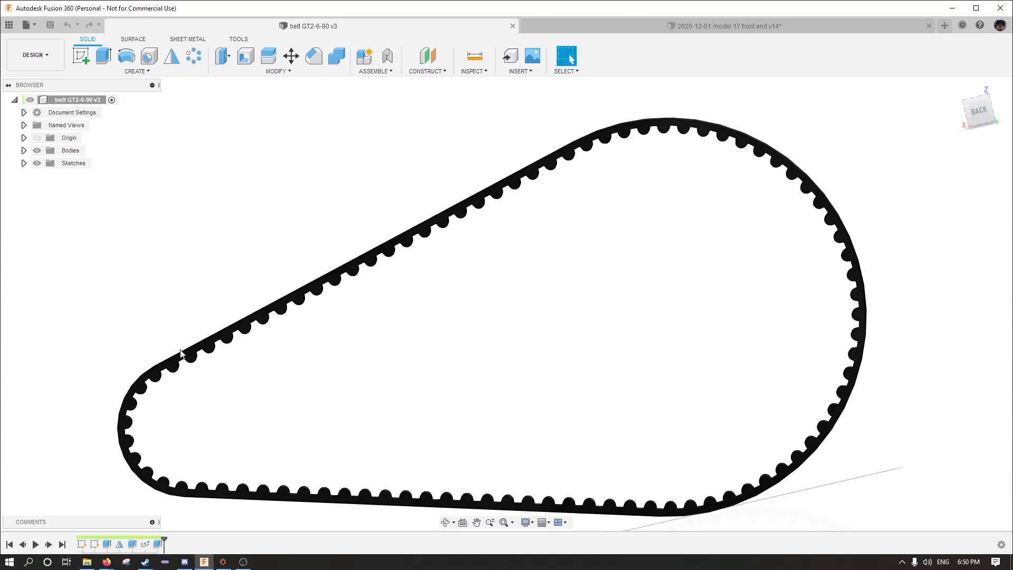
mouse_move(478, 492)
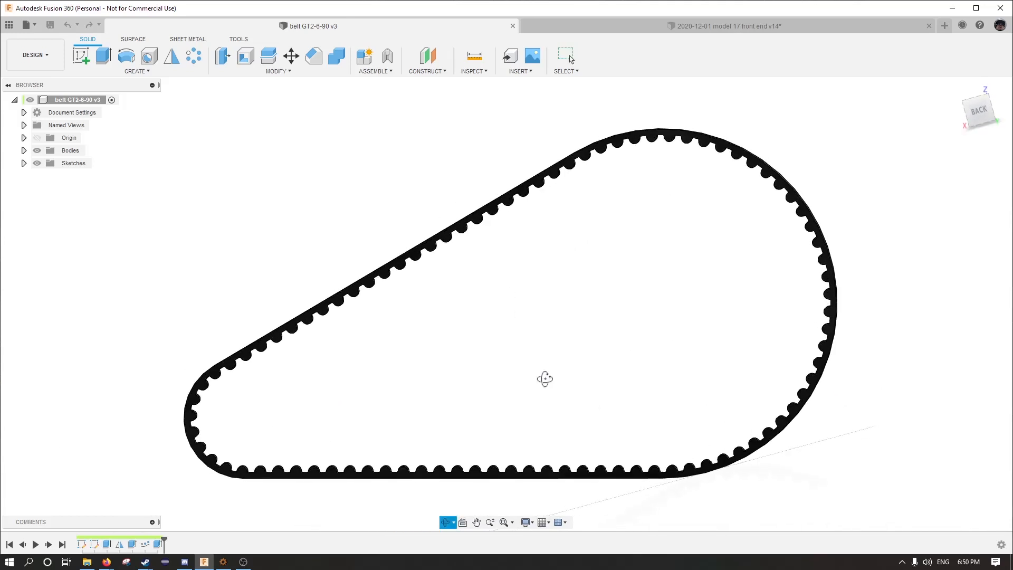
Step: Go to the actuator assembly and create a new untitled design for the belt sketch
click(727, 25)
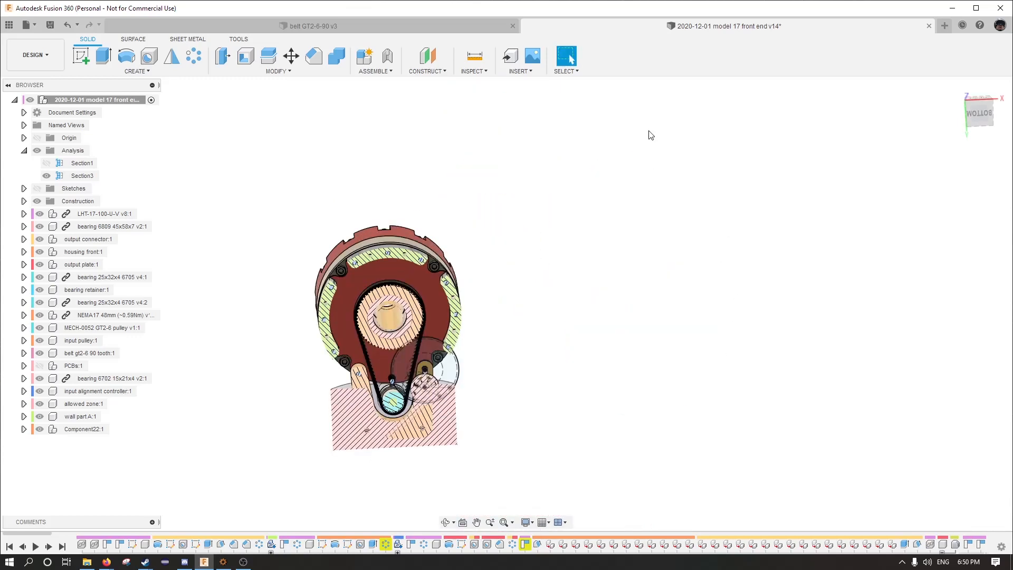
click(946, 25)
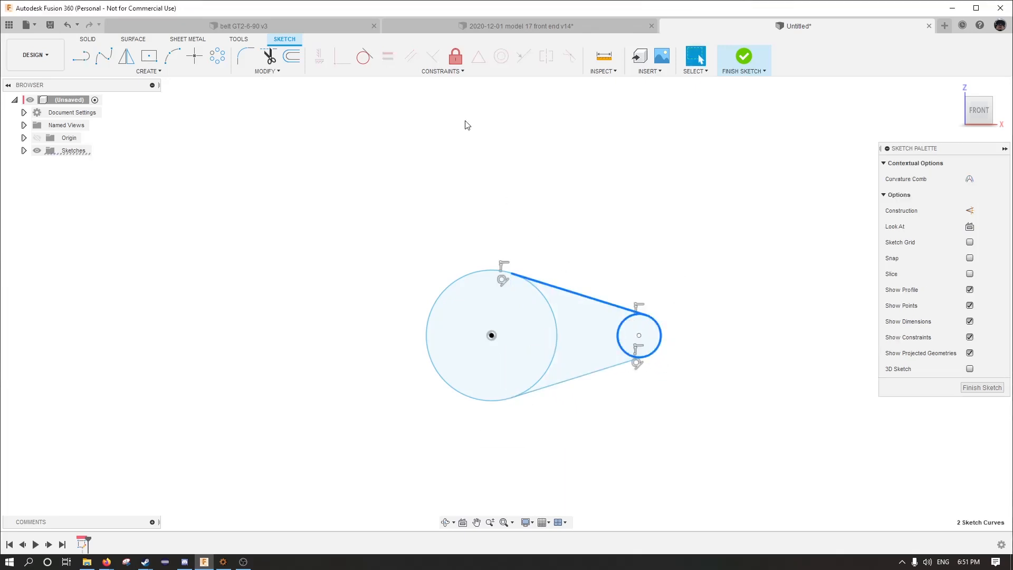
mouse_move(361, 56)
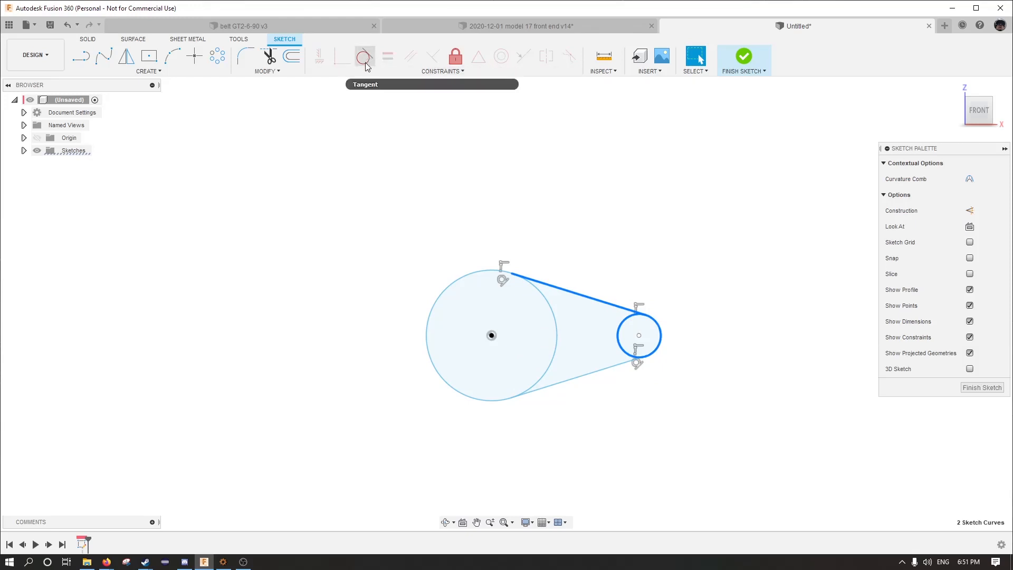
mouse_move(366, 64)
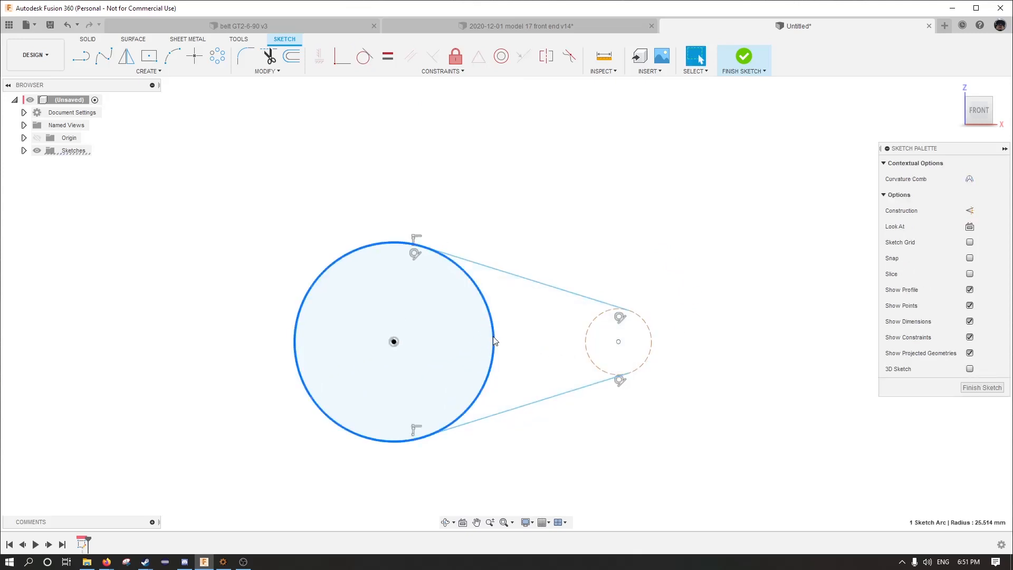
Step: Dimension the pulley circles at 51.028 and 16.9125 mm and reach the sketch Modify commands
click(171, 56)
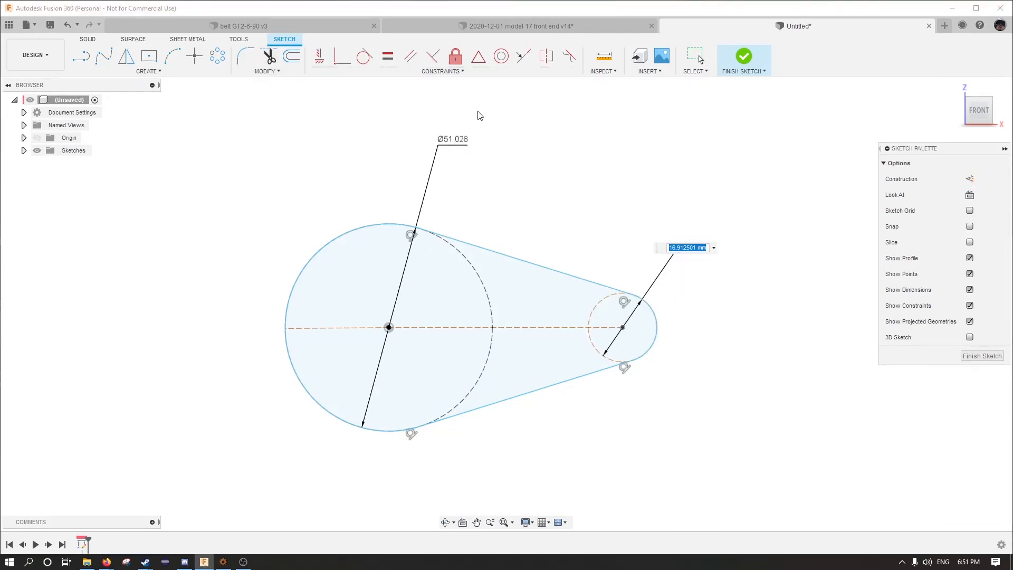
click(267, 72)
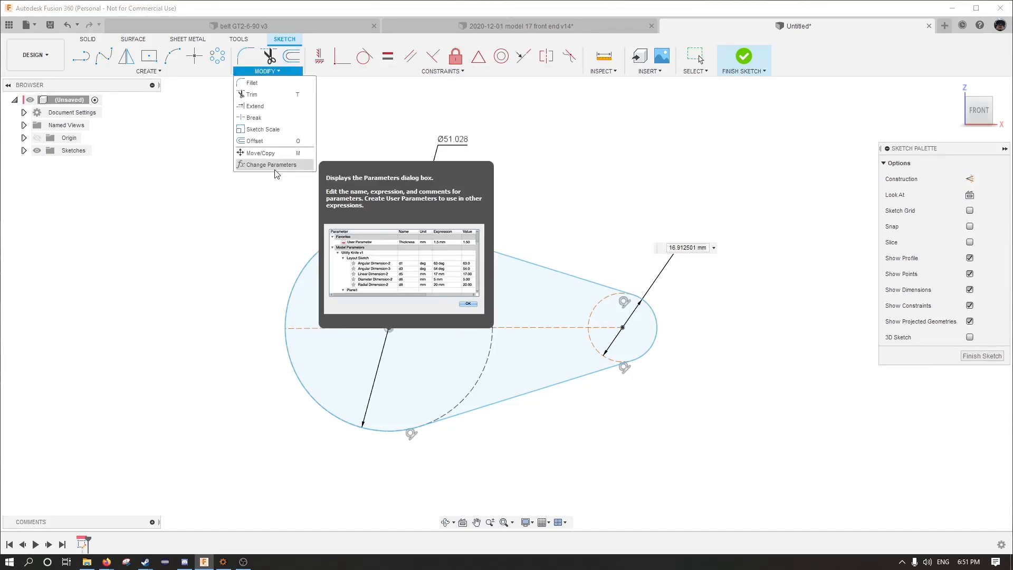
Step: Add teeth1 = 50 and teeth2 = 20 and drive d1, d2 as (teeth*2/PI)*1 mm
click(266, 164)
text(teeth1 * 2 /)
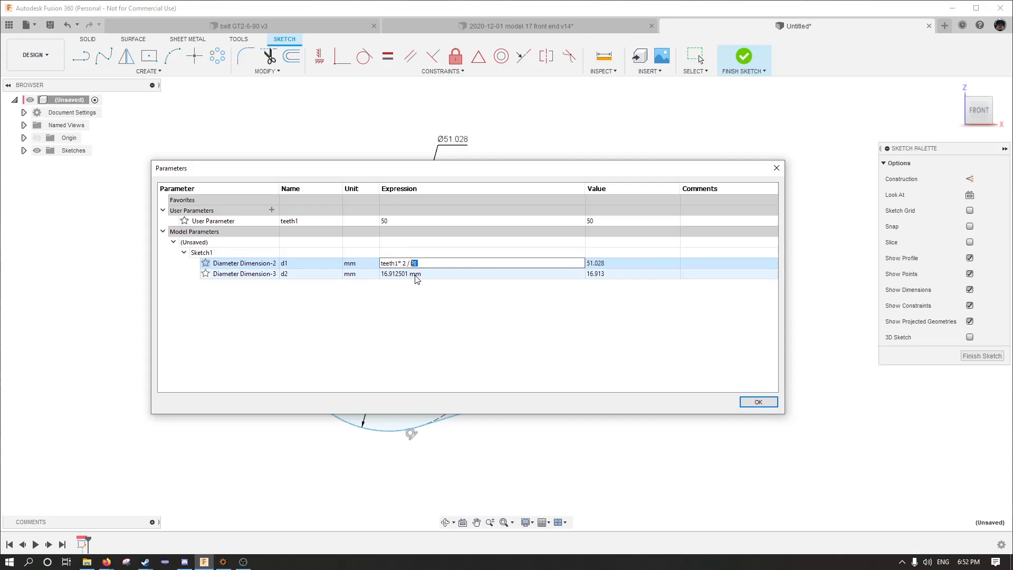
text(PI ) * 1 mm)
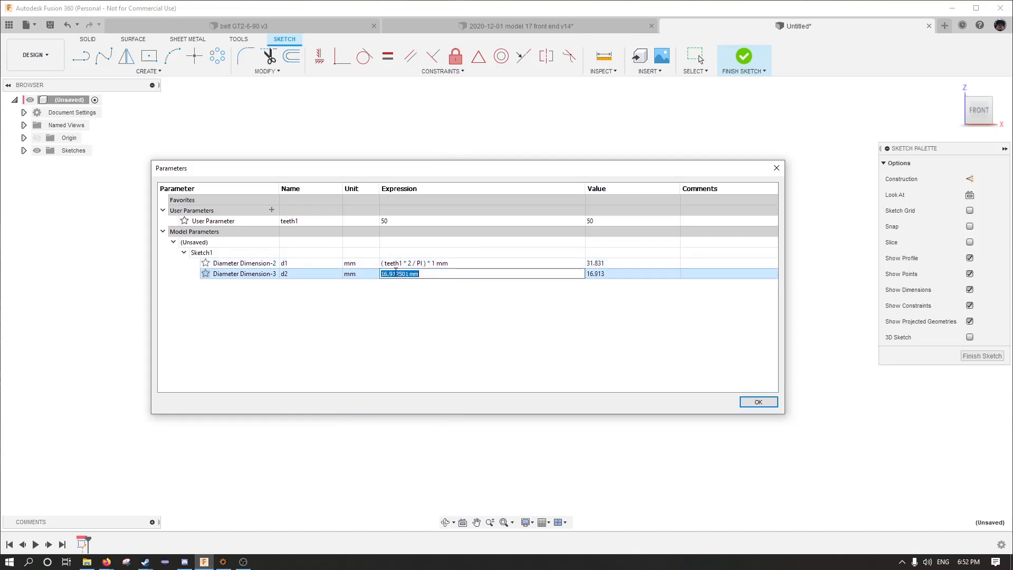
text(teeth1)
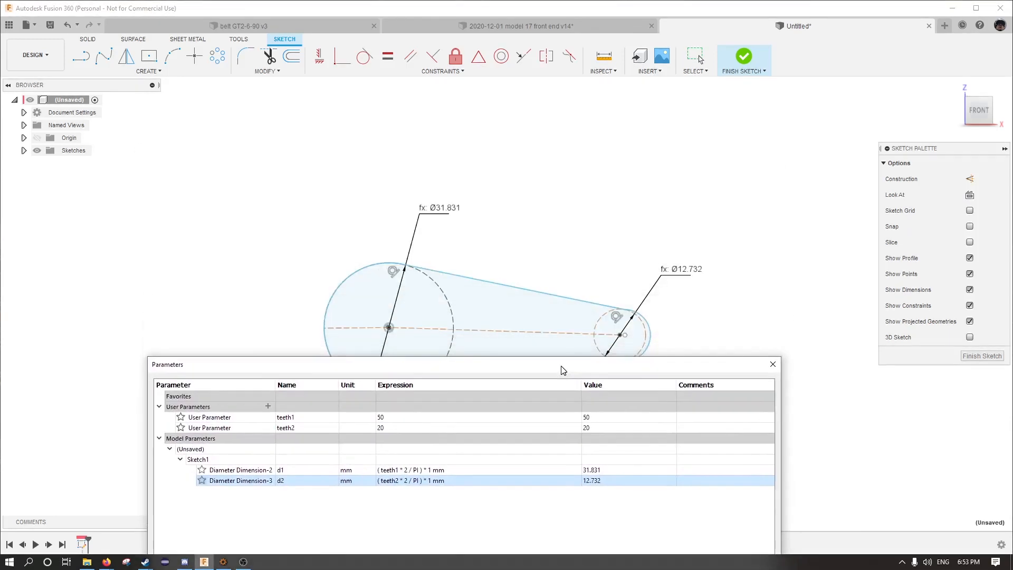
click(772, 364)
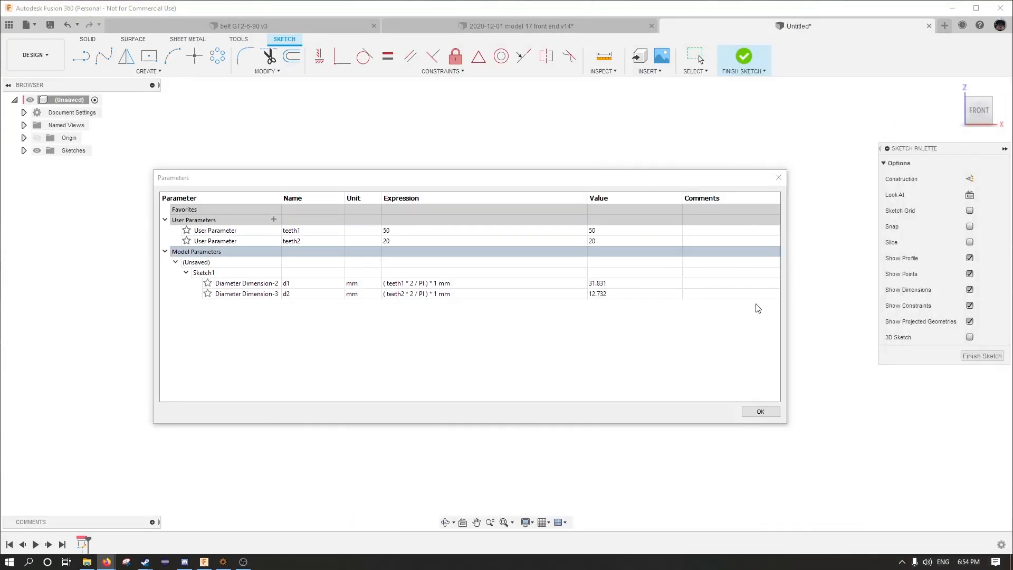
Step: Add user parameters numberOfTeeth = 90 and lengthOfBelt = numberOfTeeth * 2
click(273, 220)
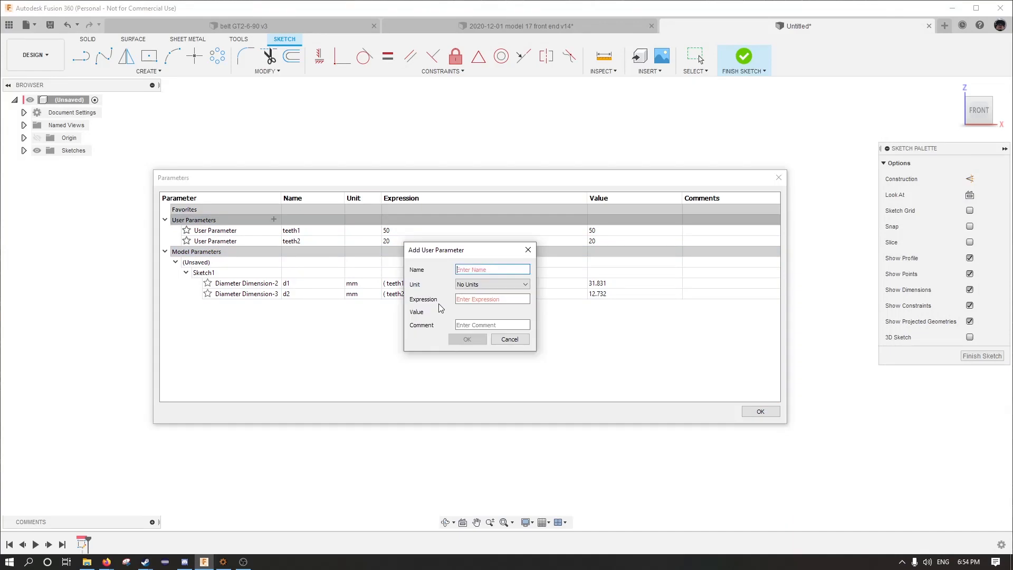
text(numberOfTeeth)
click(491, 299)
text(9)
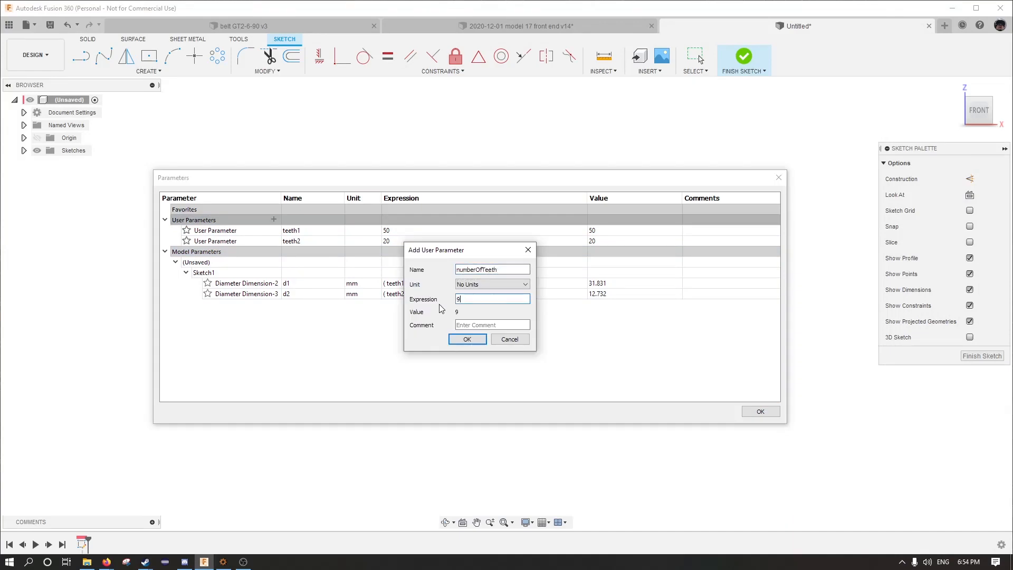
click(468, 338)
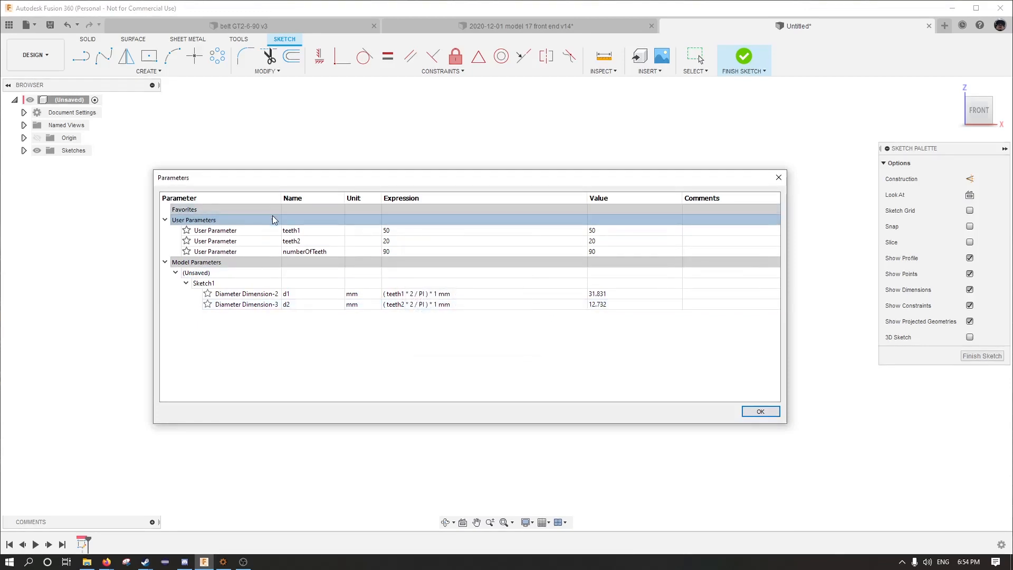
click(273, 219)
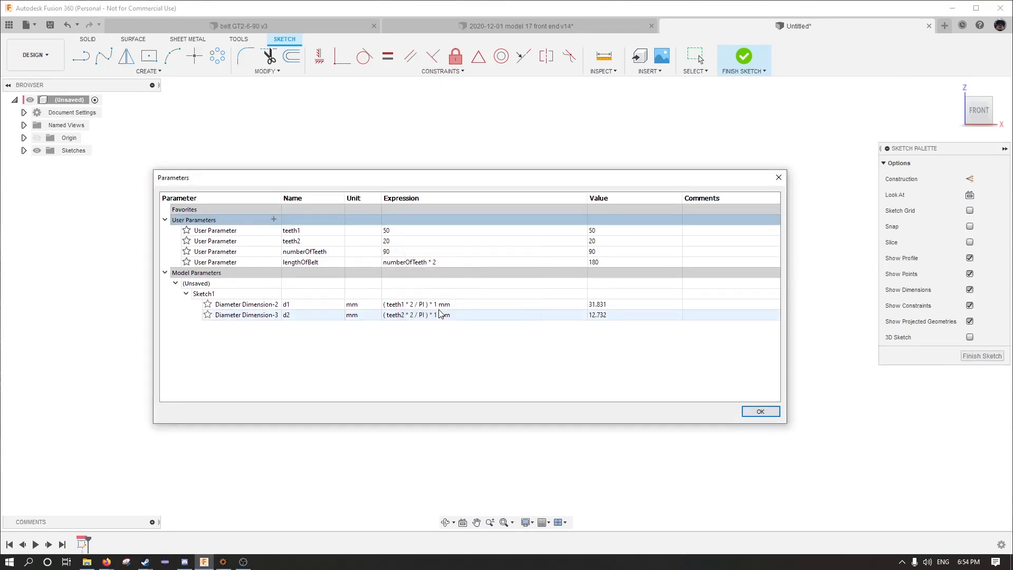
click(273, 220)
text(b)
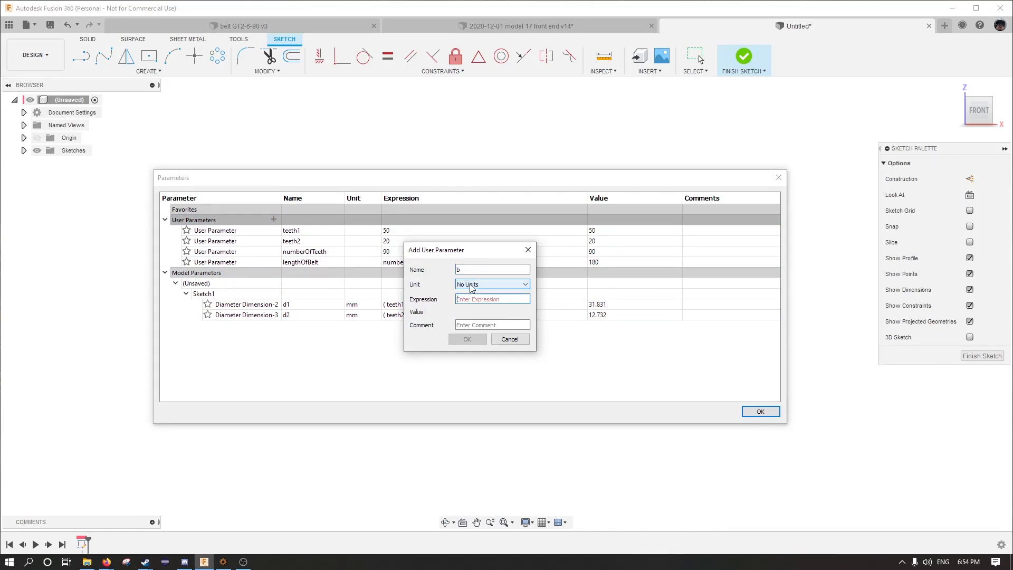
Step: Add parameters b = 4*lengthOfBelt… (440.142) and dDiffSquare (364.756)
text(4)
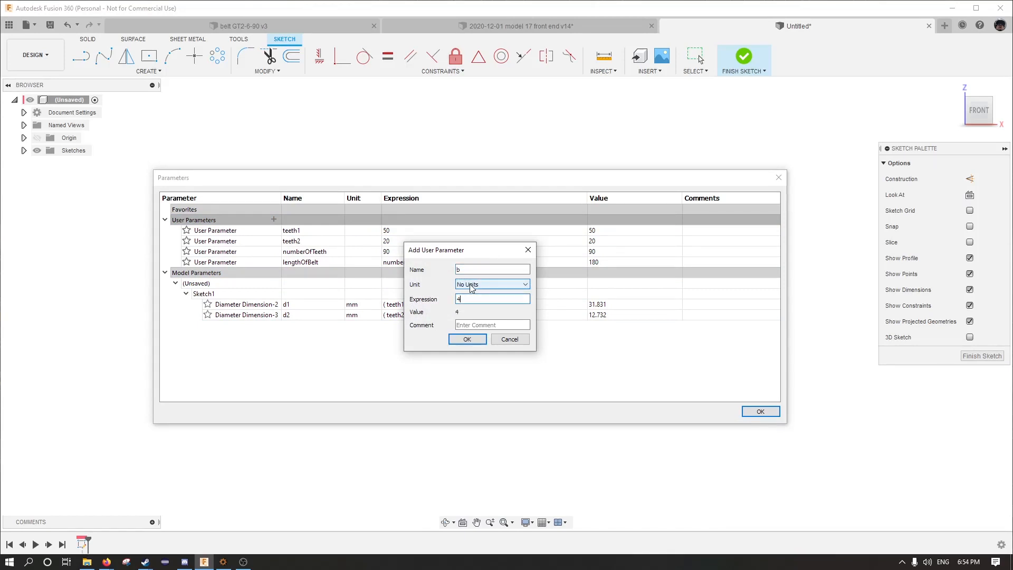
text(*lengthOfBelt)
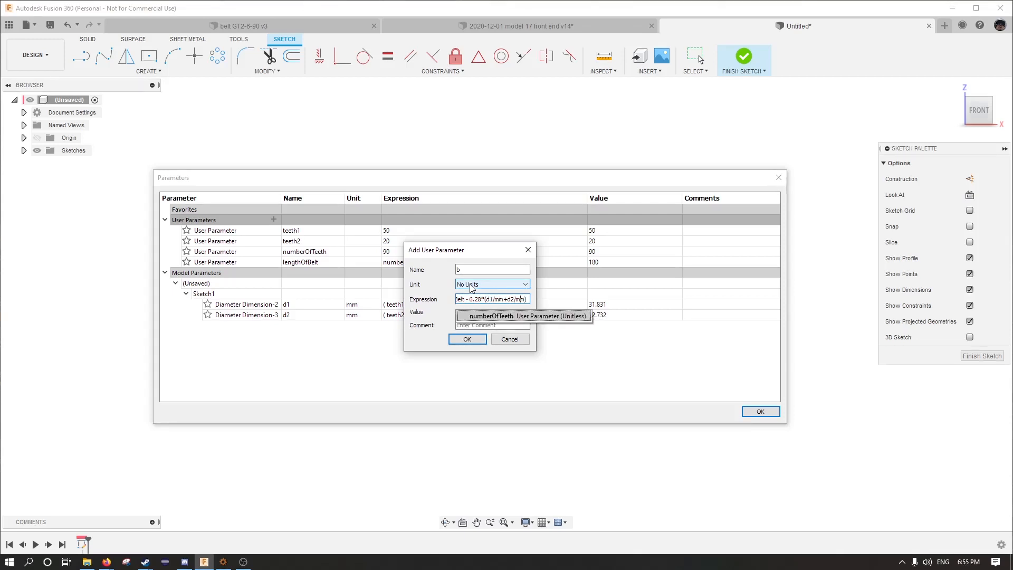
click(467, 338)
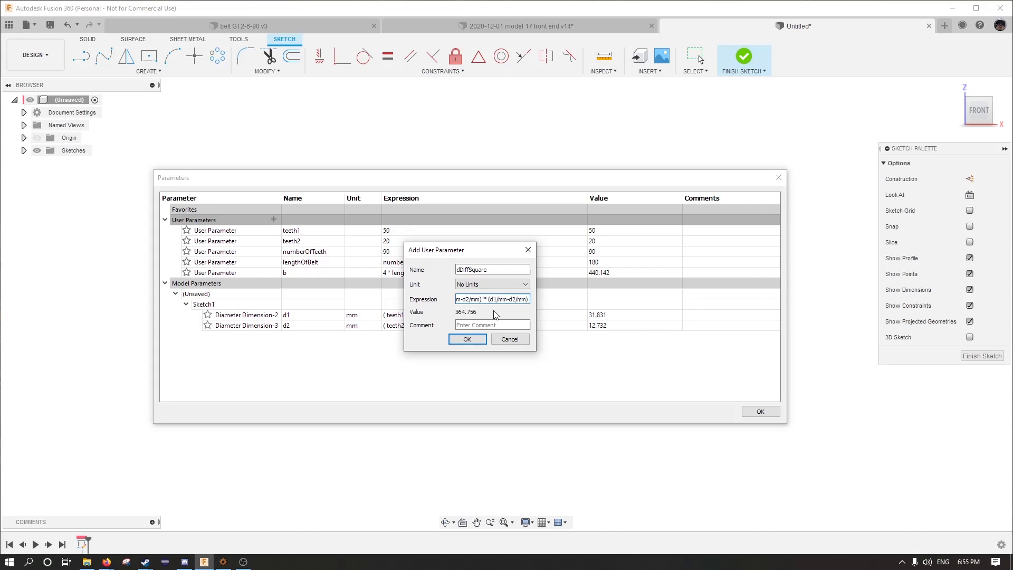
click(468, 339)
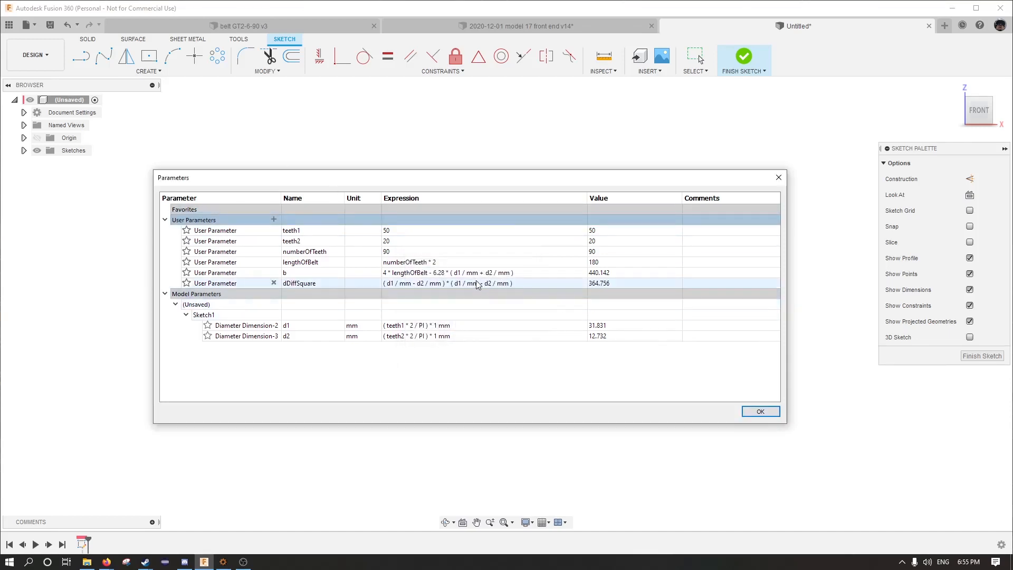
Step: Add centerToCenter computed from b and dDiffSquare, giving 54.1761
click(273, 220)
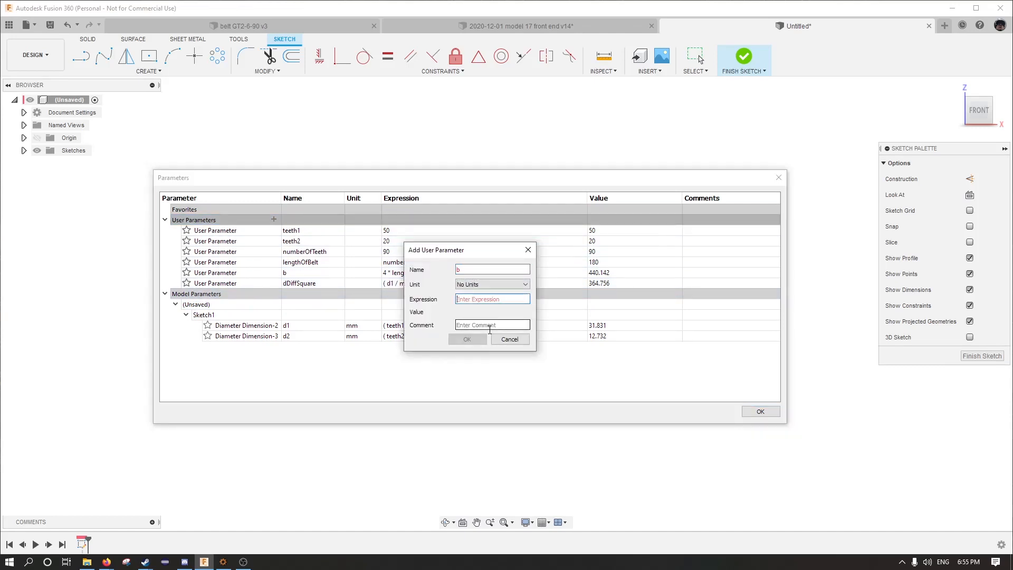
text(centerToCenter)
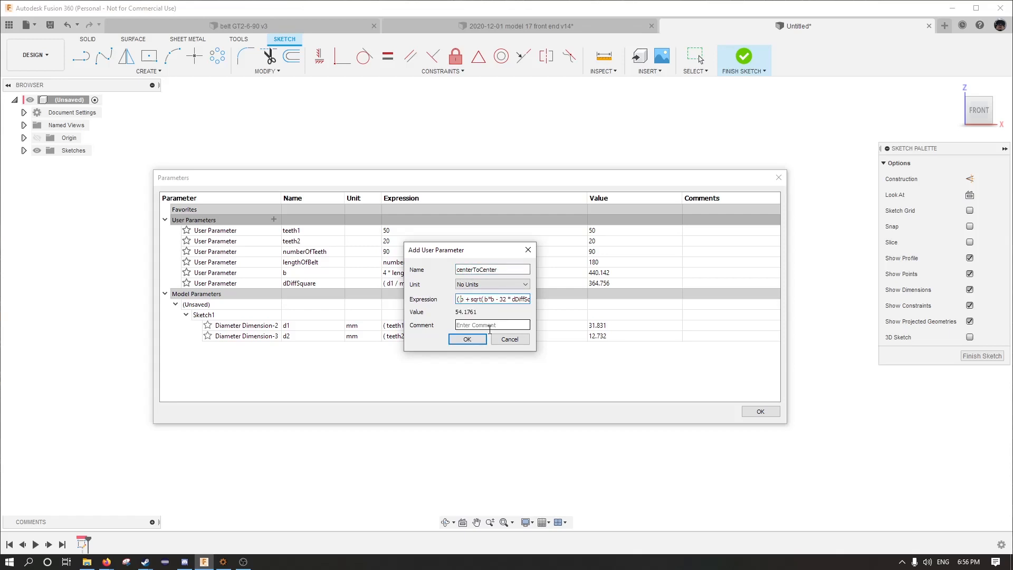
click(468, 338)
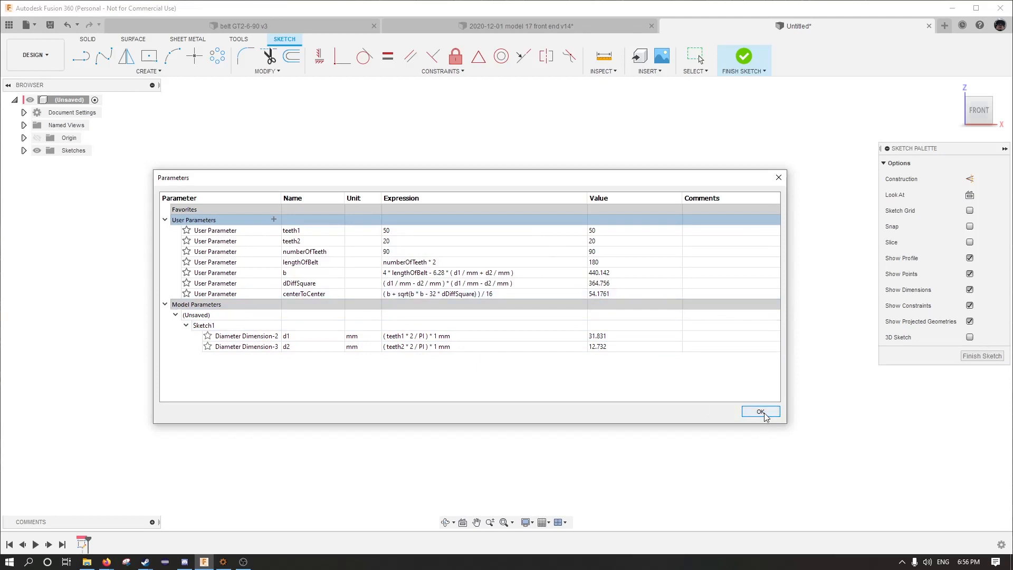
Step: Accept the parameters and dimension the pulley centre spacing as centerToCenter (54.176)
click(761, 412)
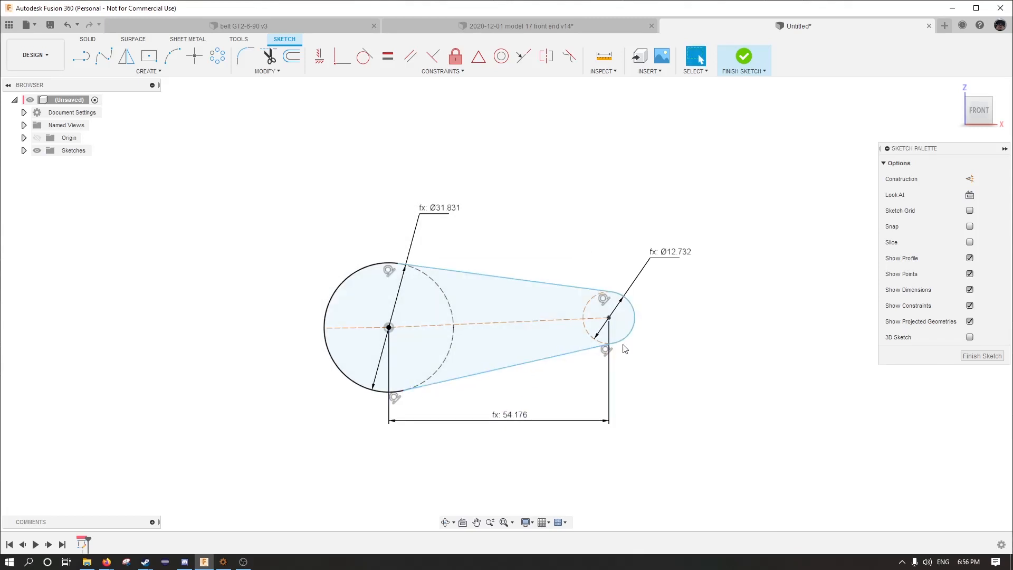
click(527, 333)
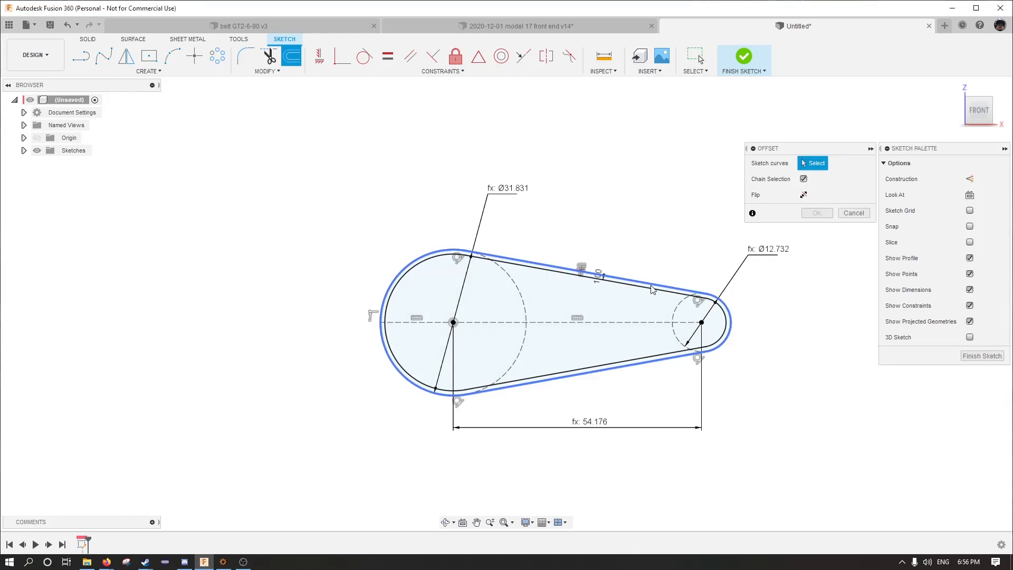
Step: Offset the belt outline outward twice into a thin band and deselect it
click(817, 213)
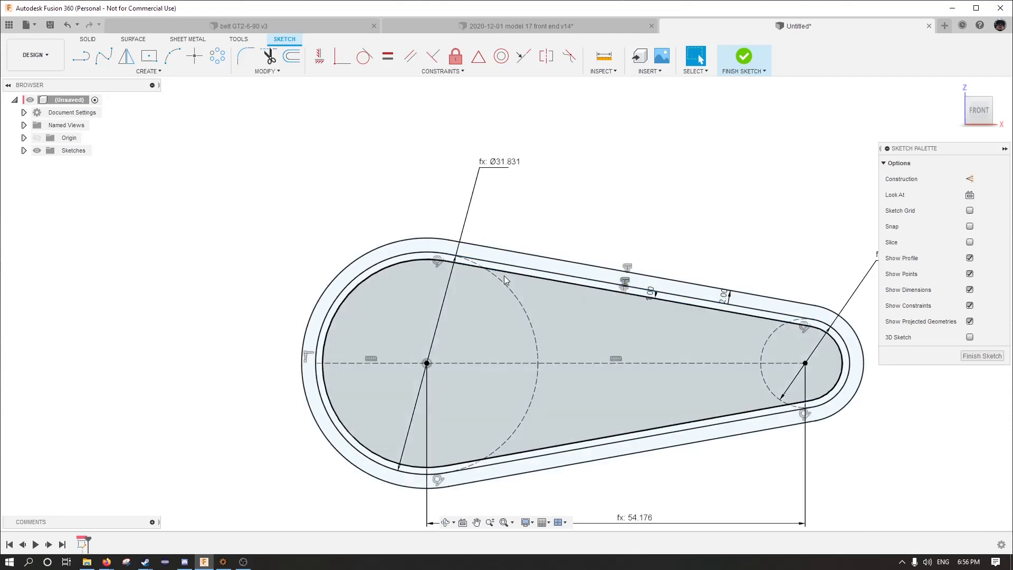
click(717, 292)
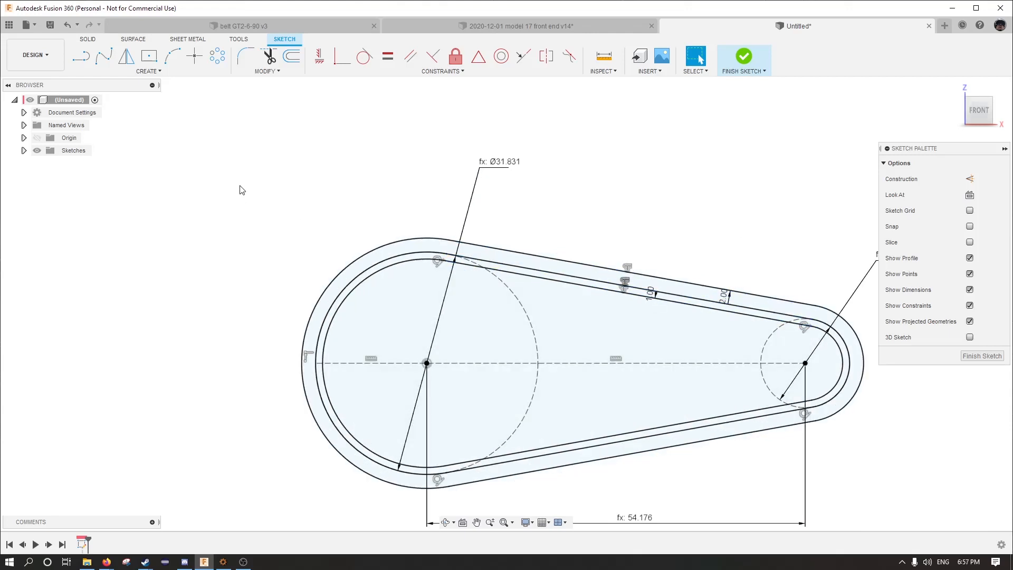
click(744, 56)
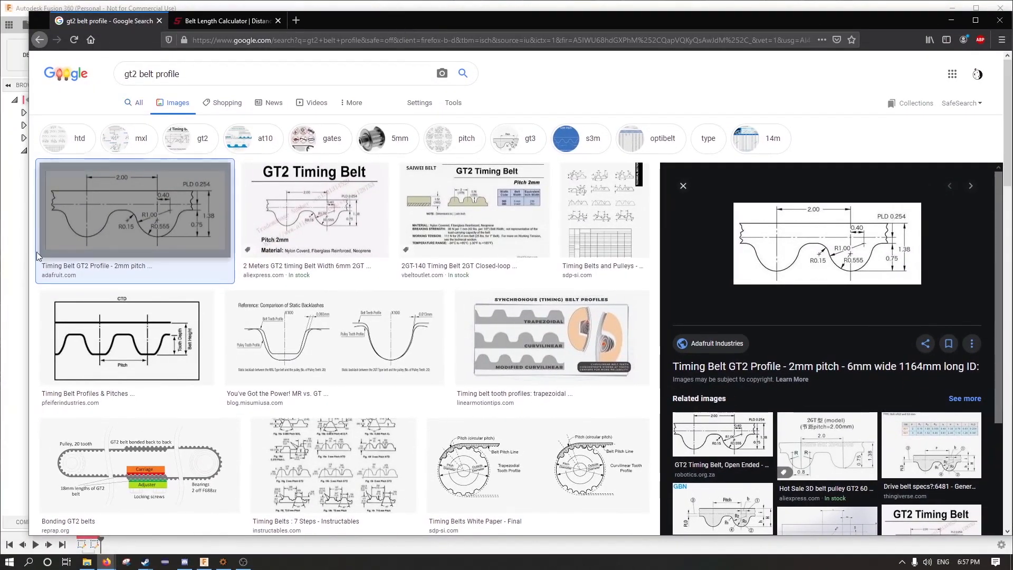
mouse_move(104, 272)
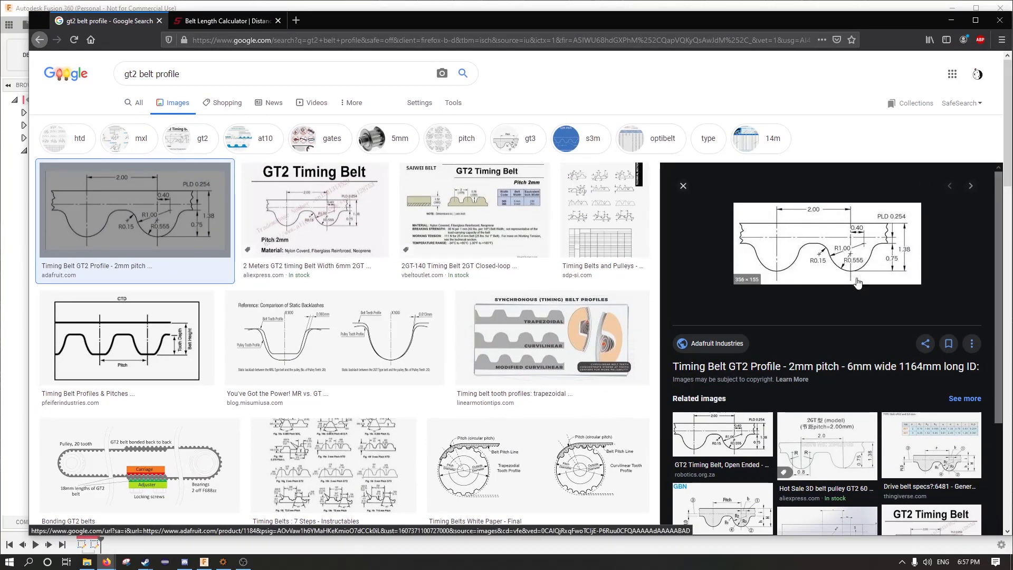
mouse_move(820, 254)
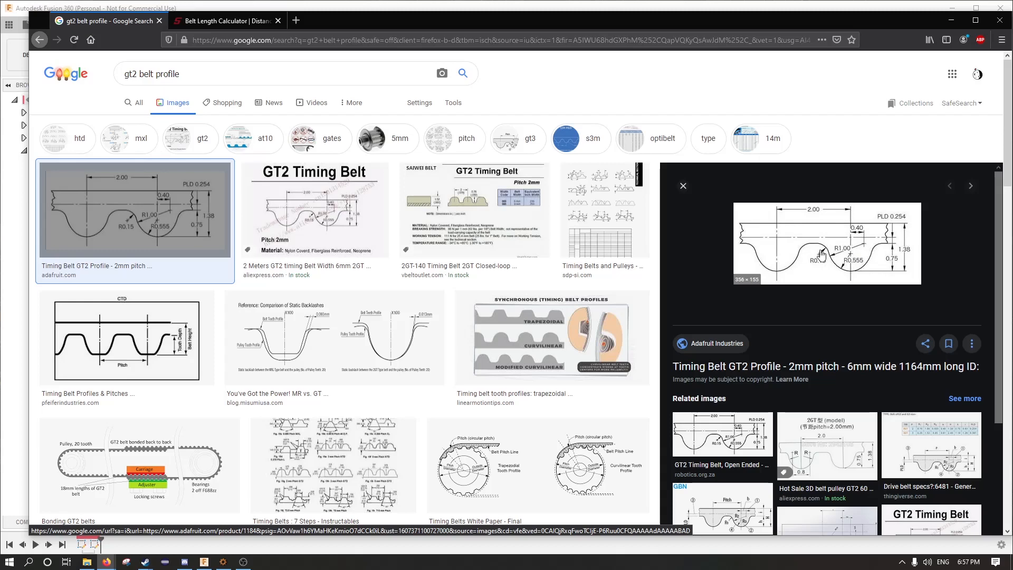
mouse_move(795, 297)
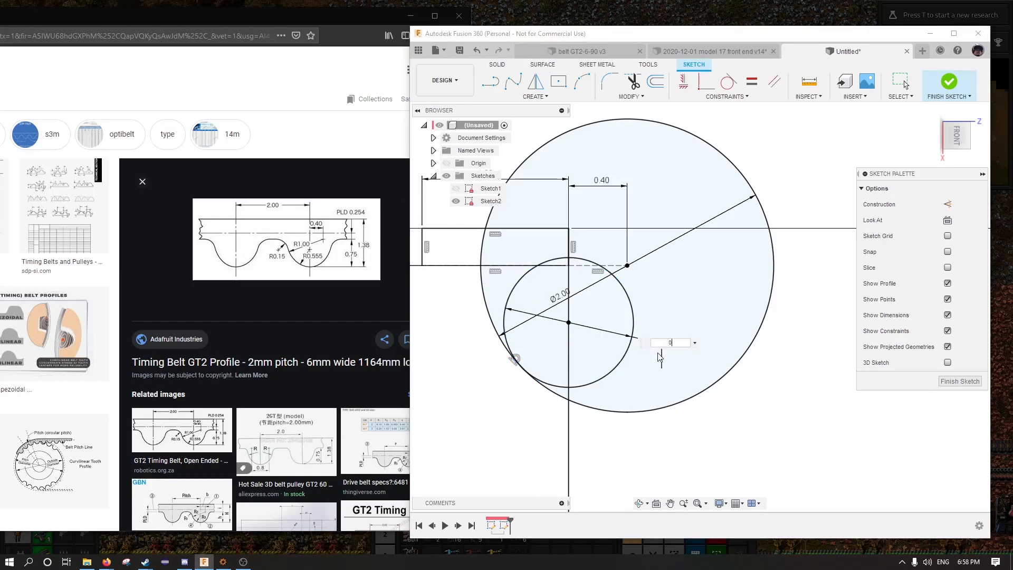
Step: Set the tooth circle diameter to 0.555*2 (Ø1.11) alongside the 1.00 width and 0.254 offset
text(0.555*2)
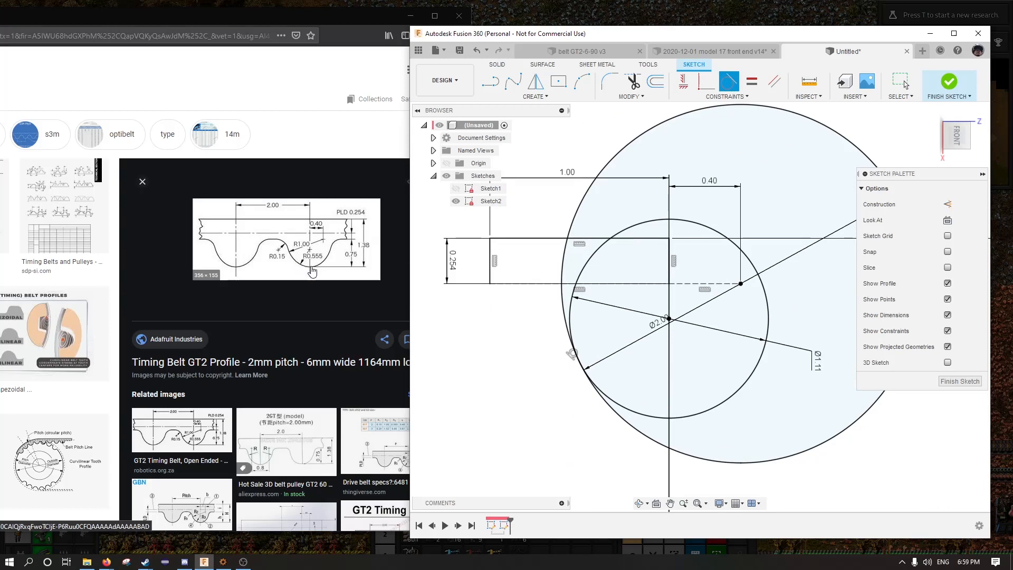
mouse_move(295, 260)
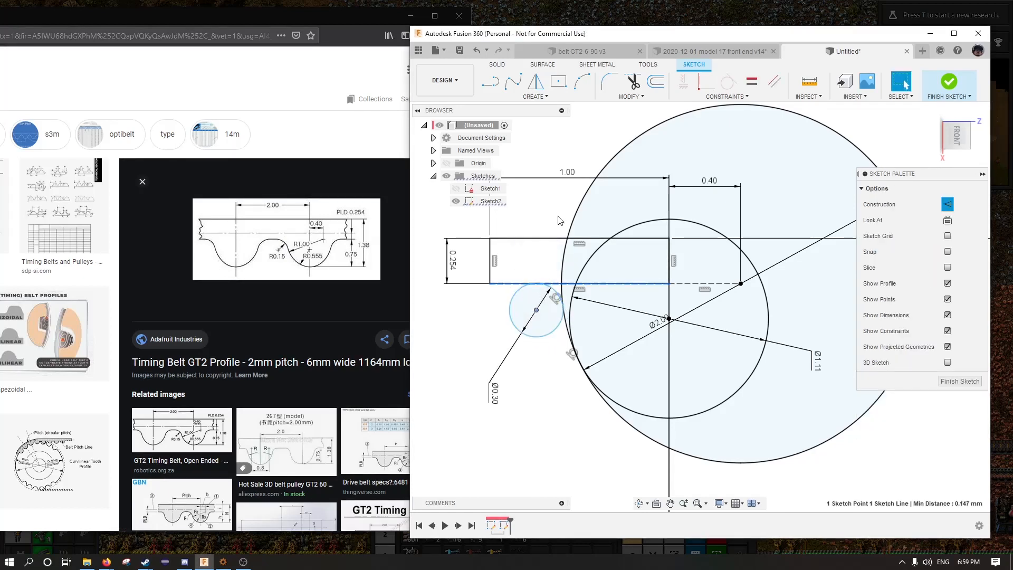
mouse_move(512, 329)
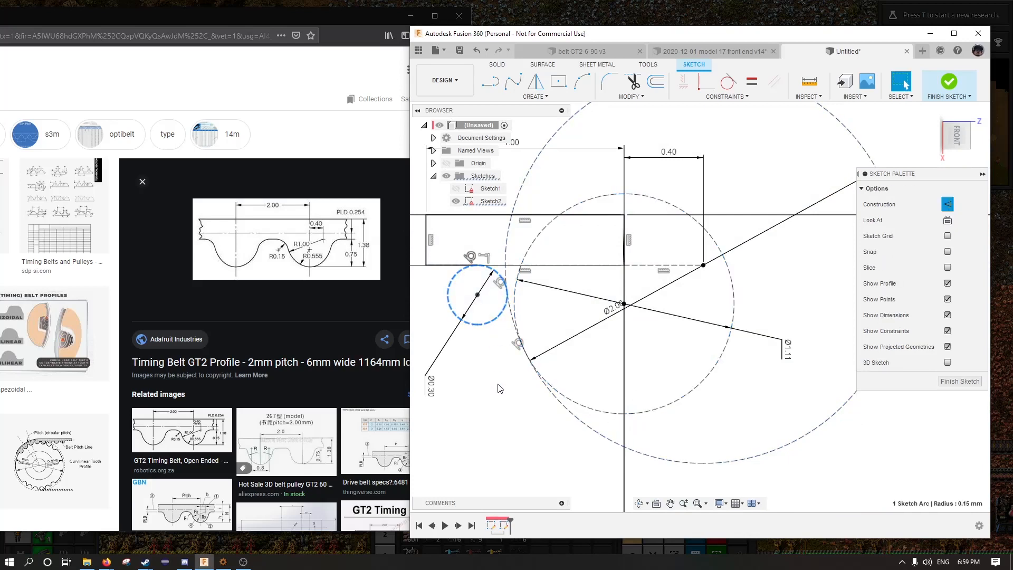
Step: Add the Ø0.30 root circle and make the large helper circles construction geometry
click(581, 82)
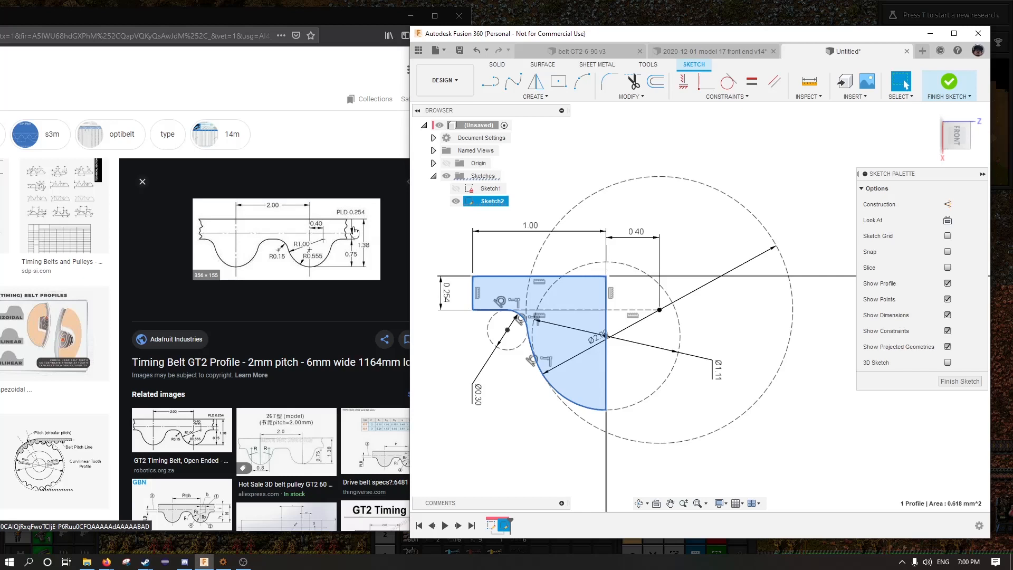
mouse_move(652, 275)
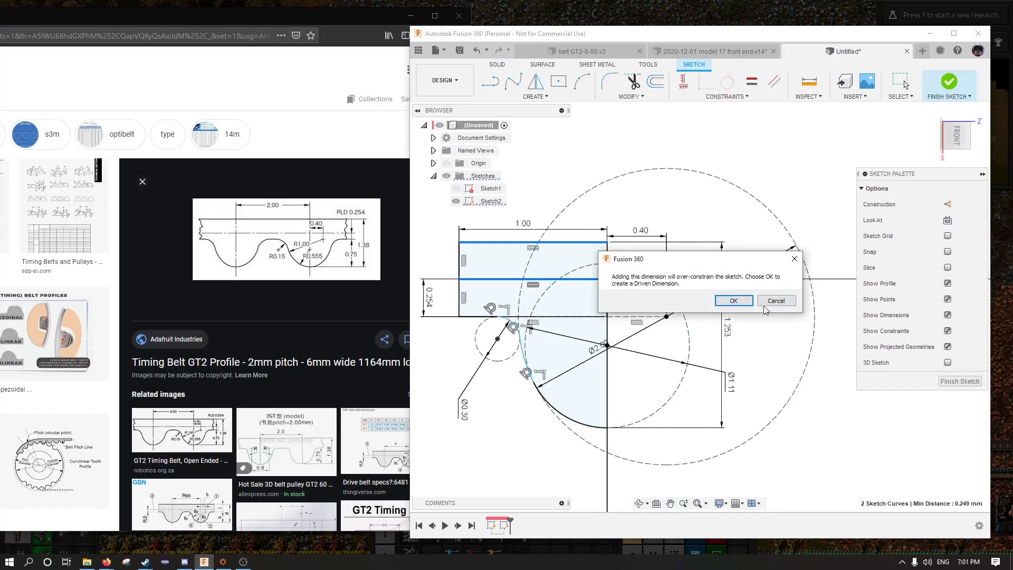
Step: Decline the over-constraining dimension, then set the tooth profile height to 1.38
click(733, 299)
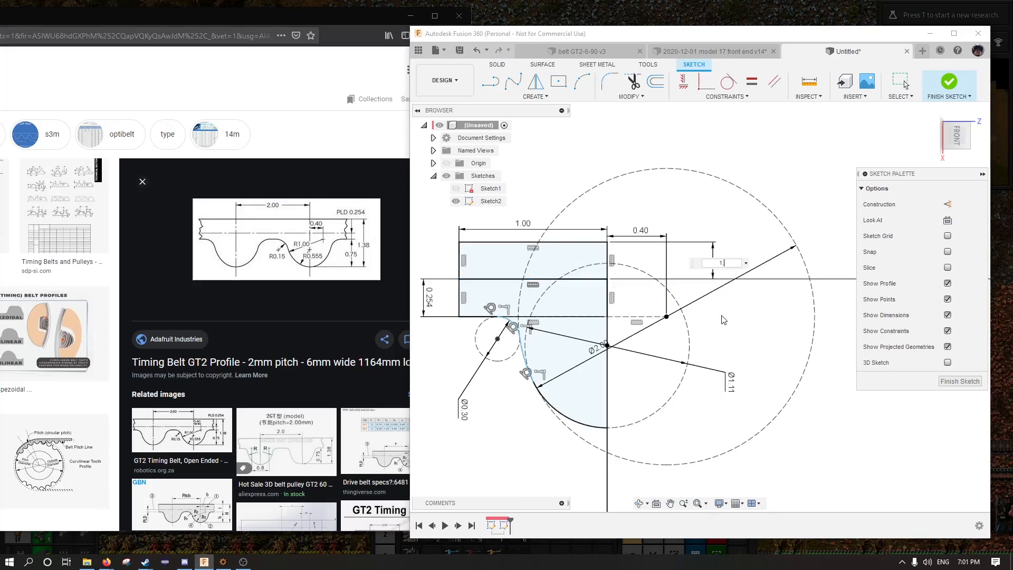
text(1.38)
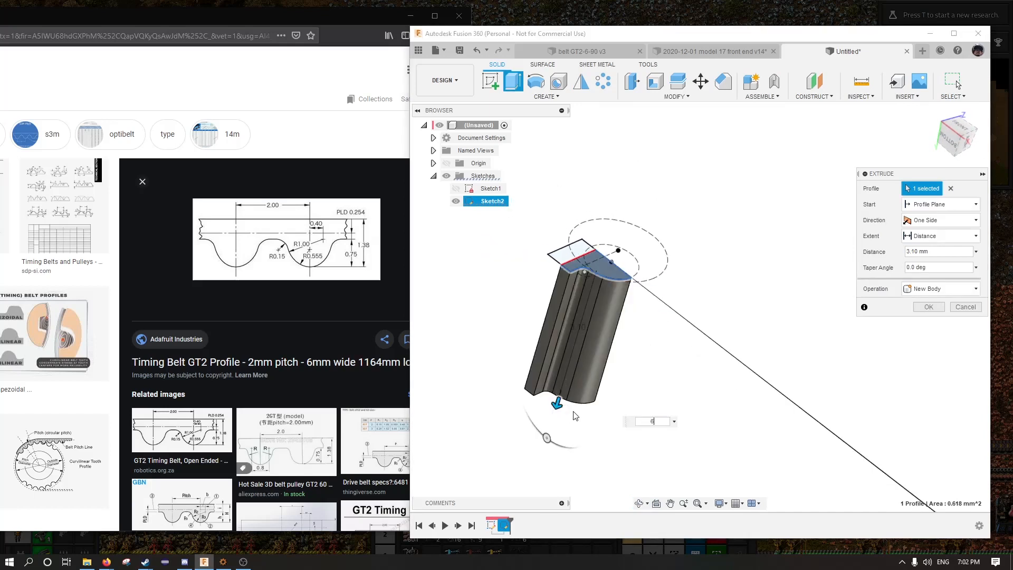
Step: Confirm the tooth extrusion as a new solid body and return to the belt sketch
click(928, 306)
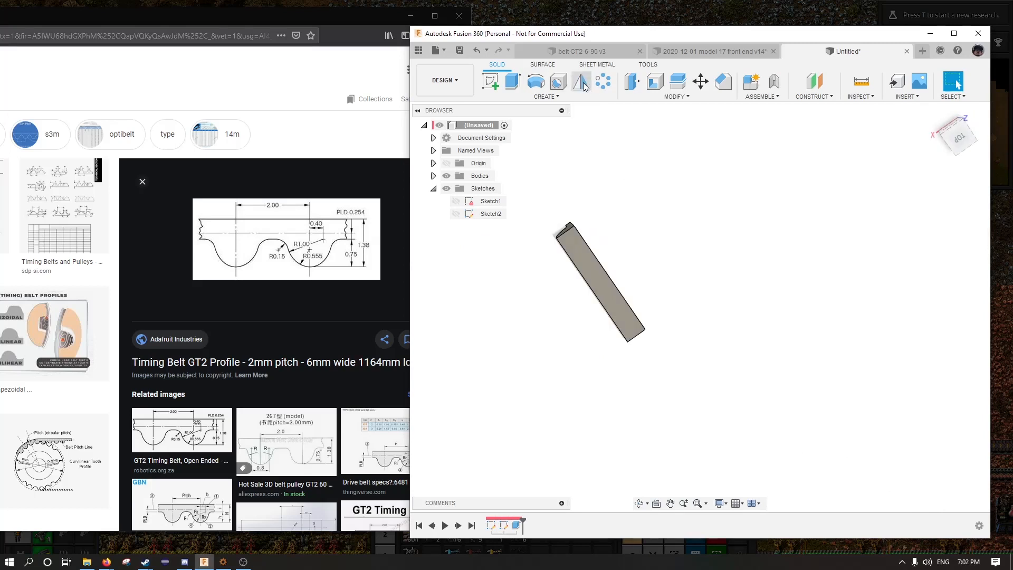
click(581, 80)
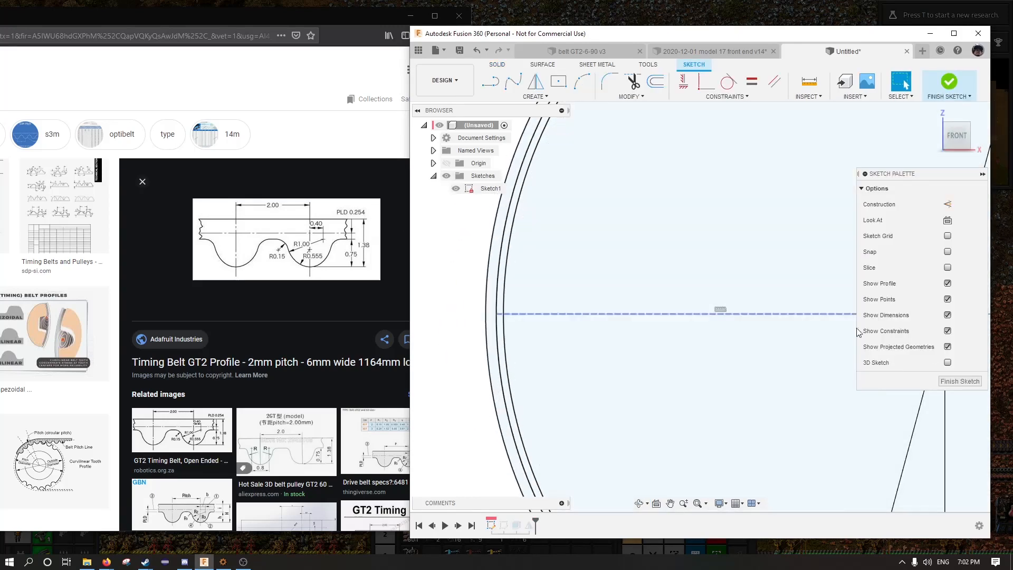
Step: Finish the belt path sketch and extrude it into a thin band body beside the tooth
click(960, 381)
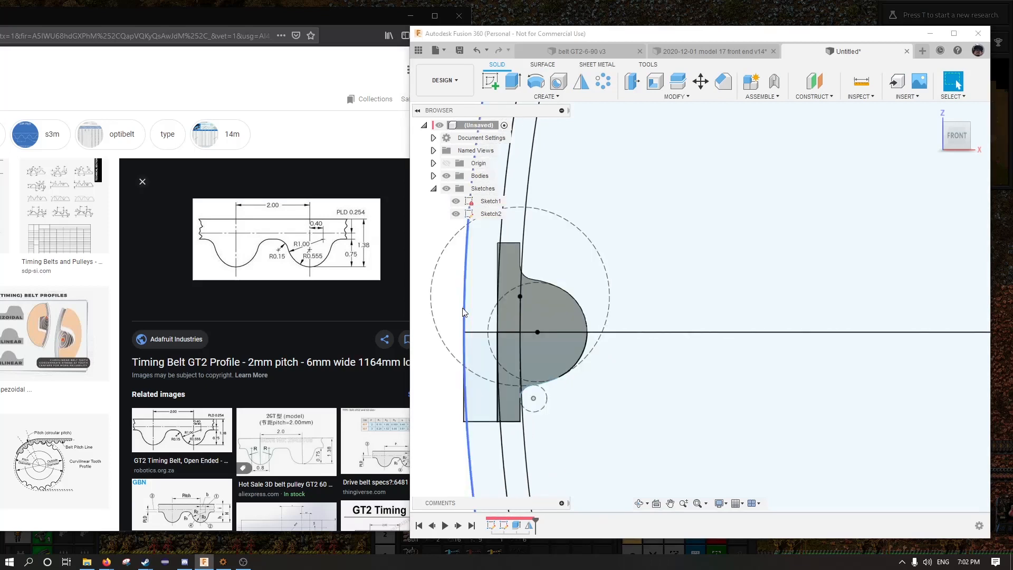
mouse_move(468, 263)
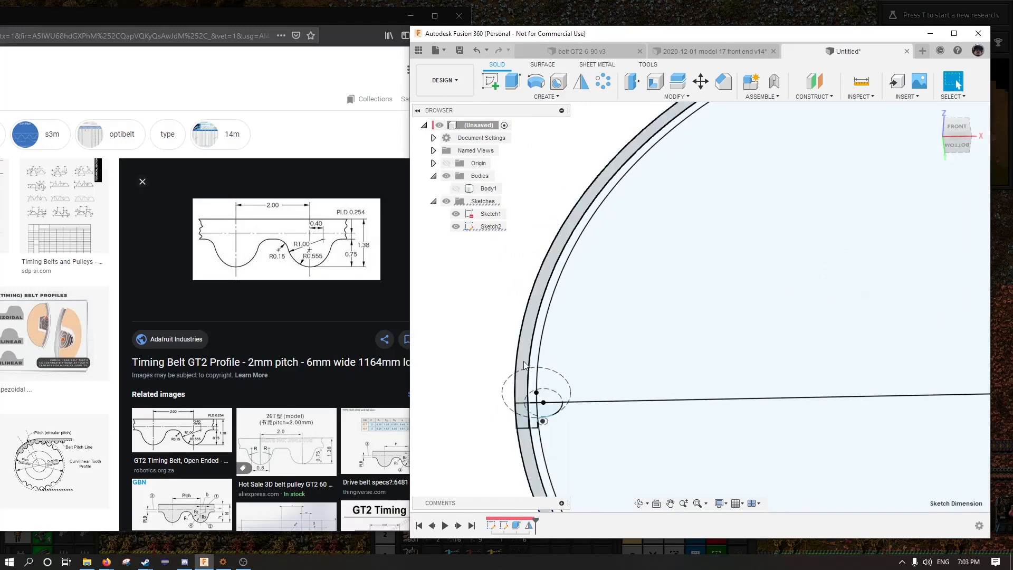
click(514, 83)
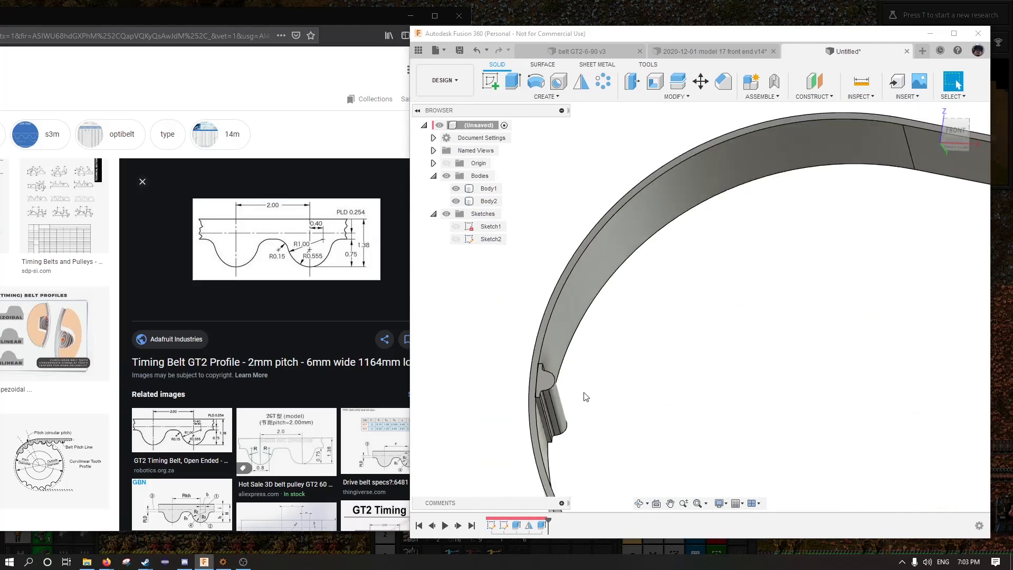
Step: Pattern the tooth body along the belt path, numberOfTeeth copies at 2 mm spacing
click(545, 96)
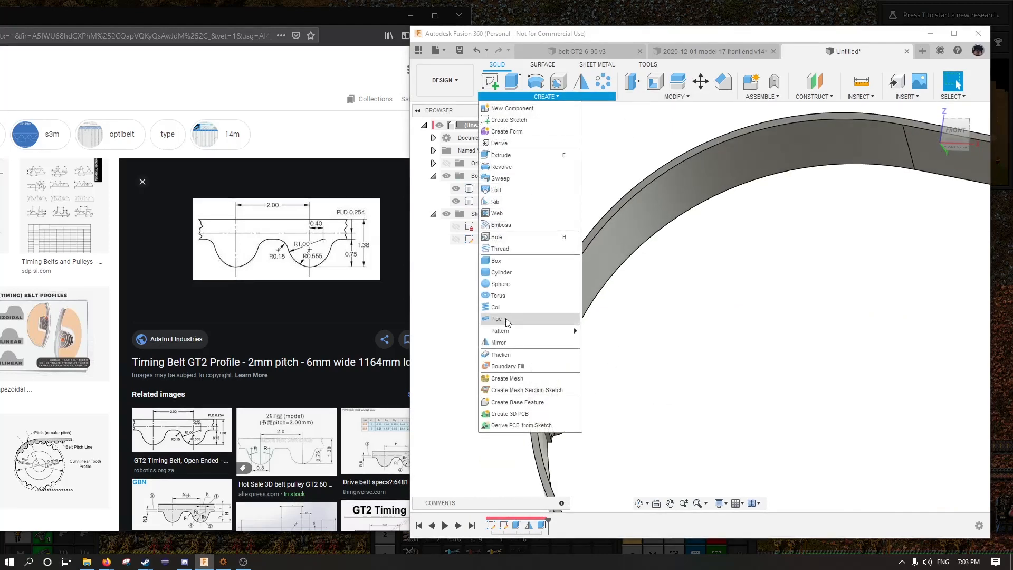
click(500, 330)
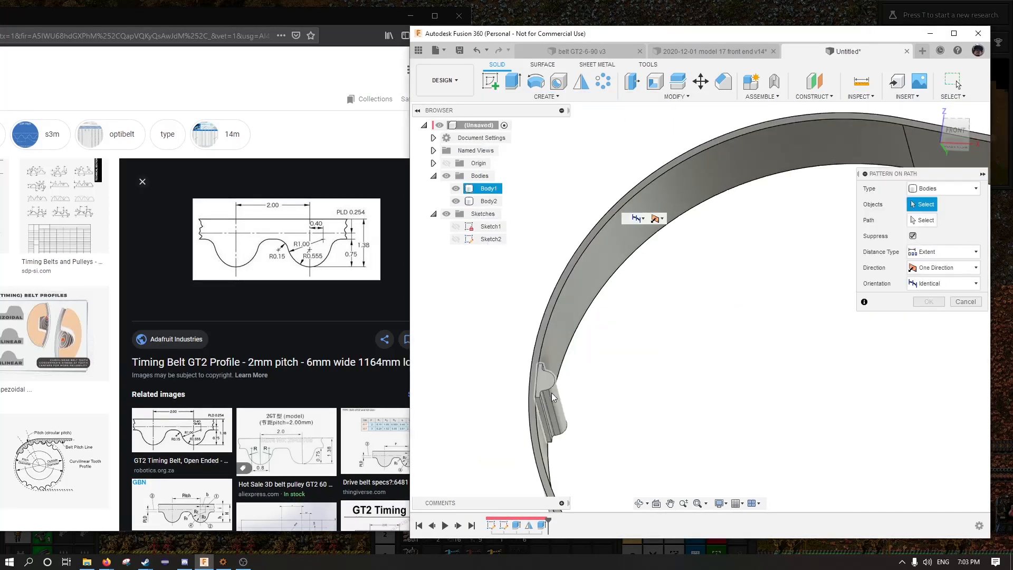
click(552, 396)
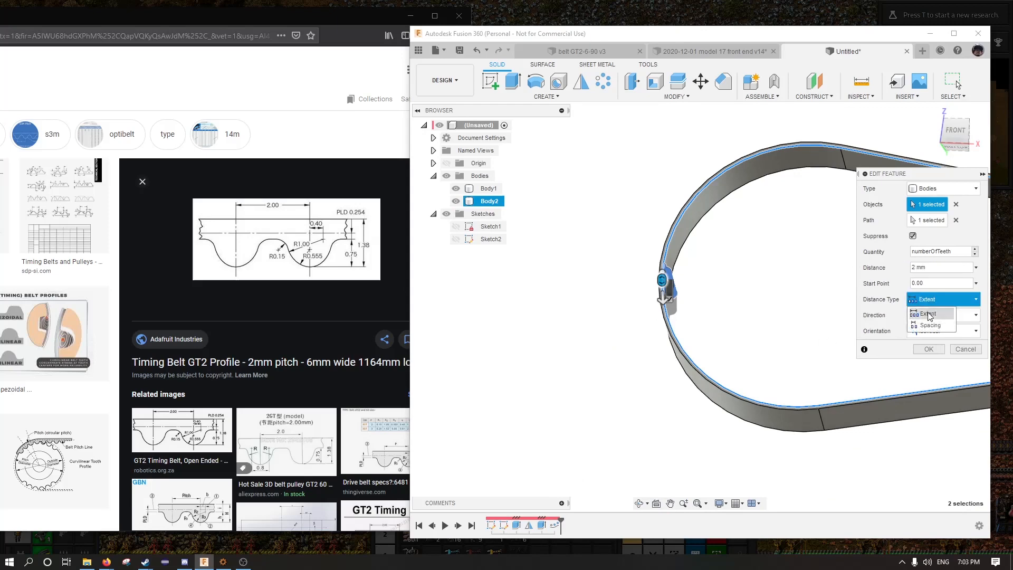
click(930, 325)
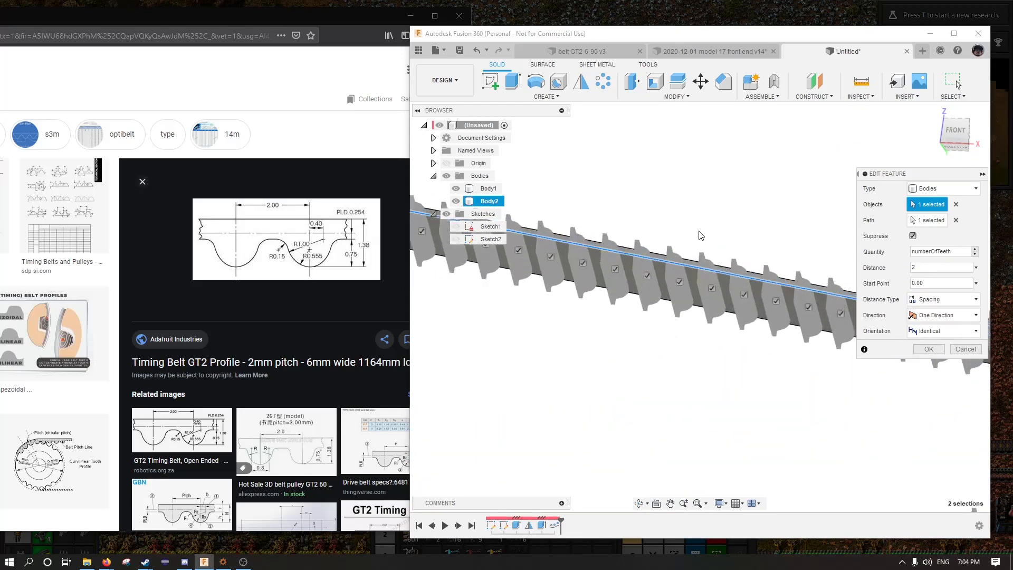
click(973, 331)
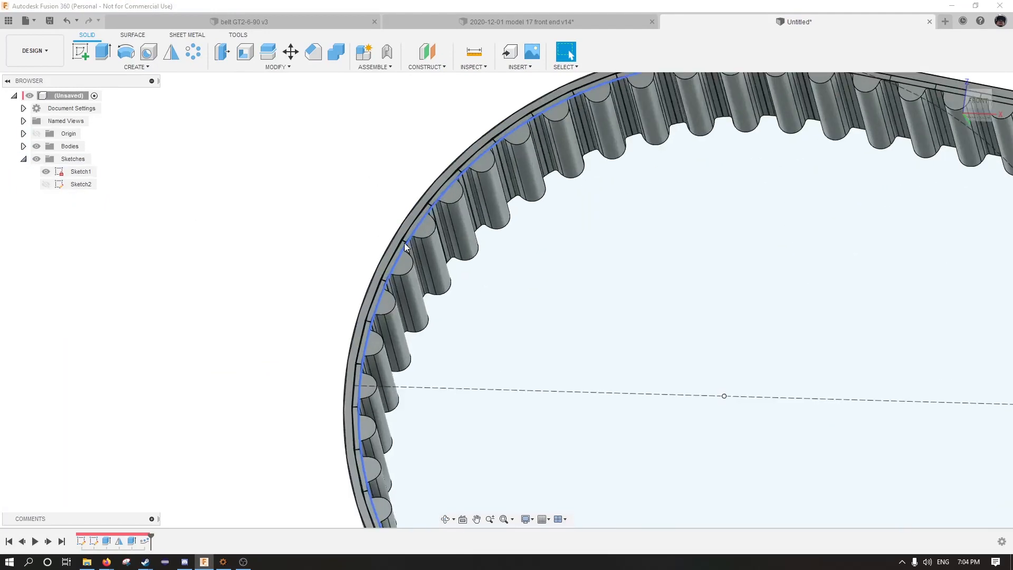
Step: Extrude the belt profile 6 mm with Join operation, merging band and teeth into one body
click(104, 52)
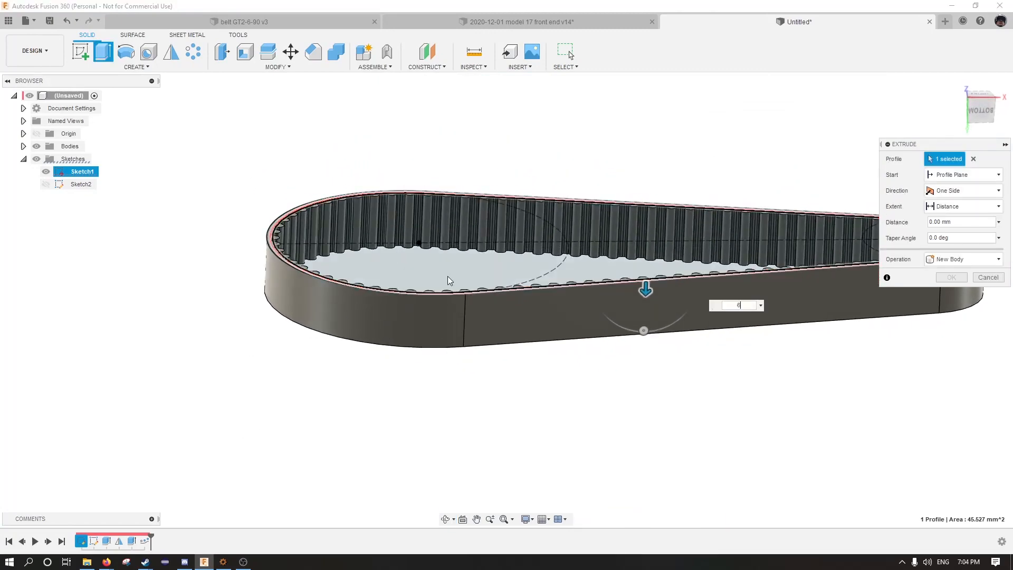
click(962, 259)
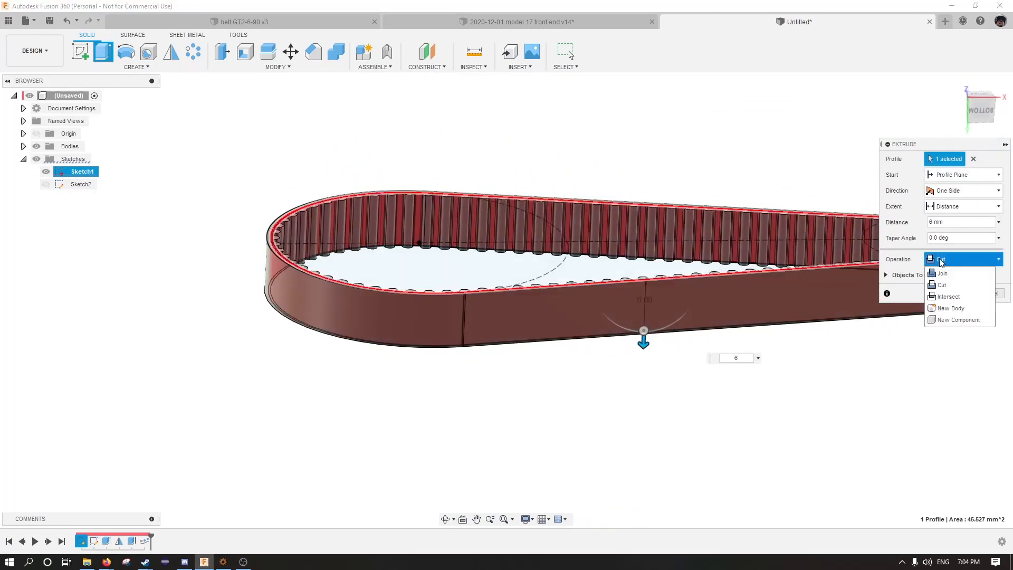
click(942, 273)
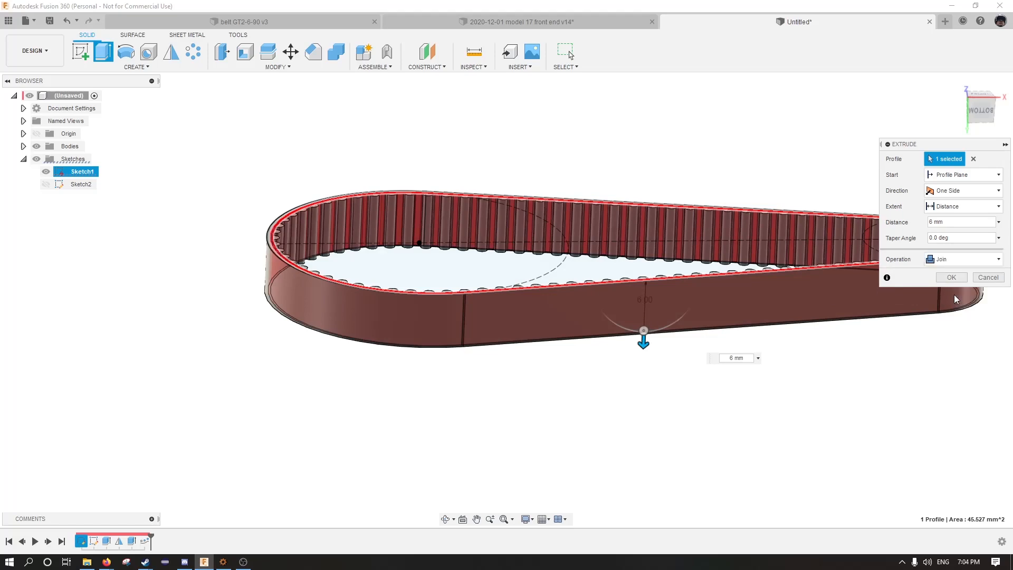
click(951, 276)
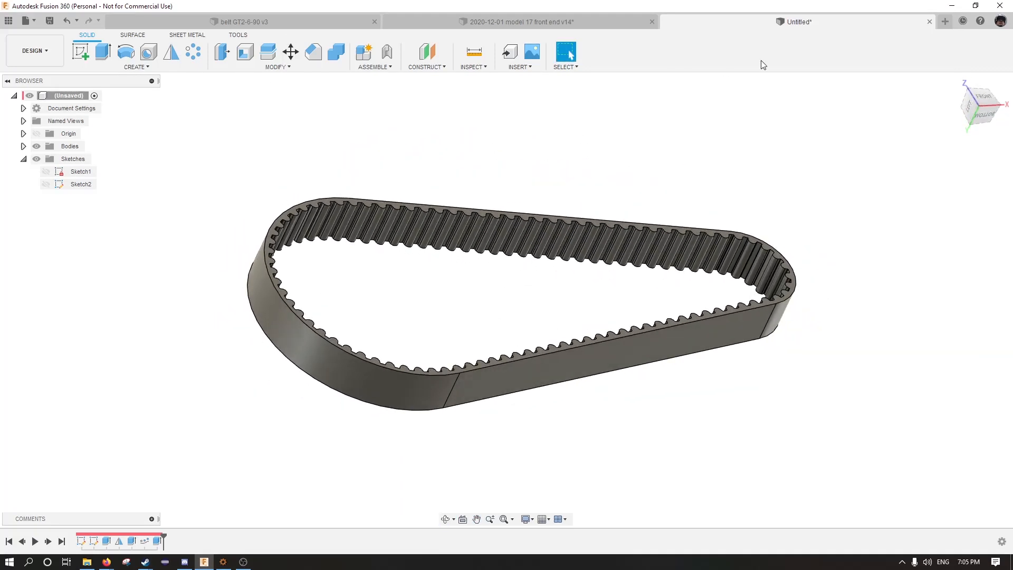
click(517, 21)
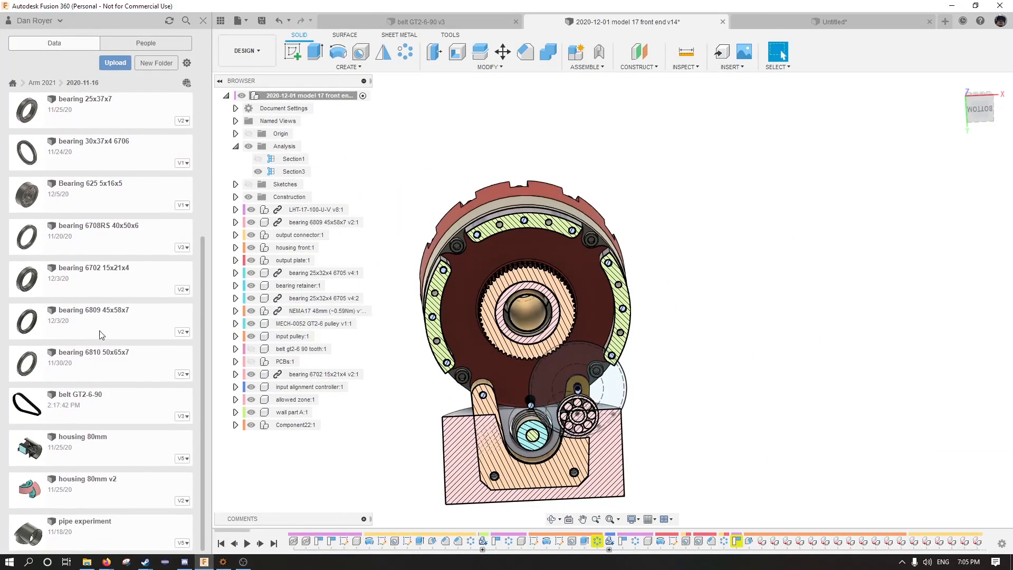
Step: Browse the project's design files to locate the belt GT2-6-90 design
click(502, 52)
text(-51)
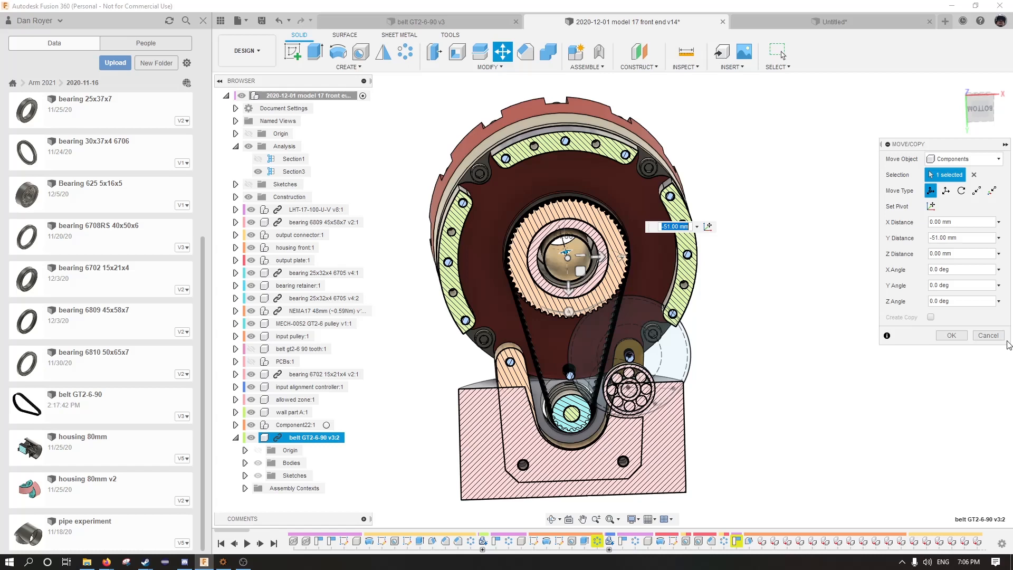
mouse_move(817, 321)
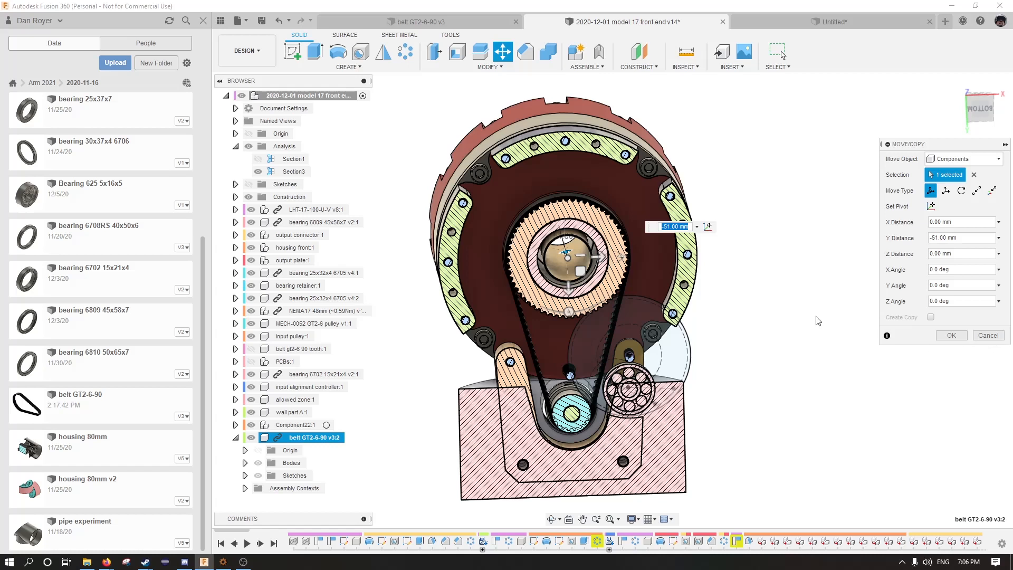
mouse_move(814, 405)
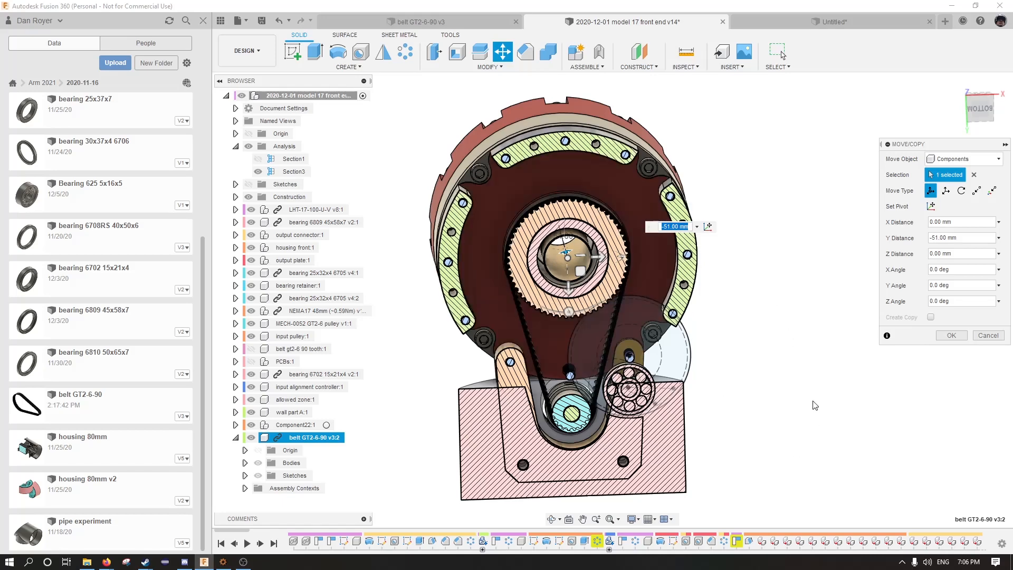
mouse_move(783, 323)
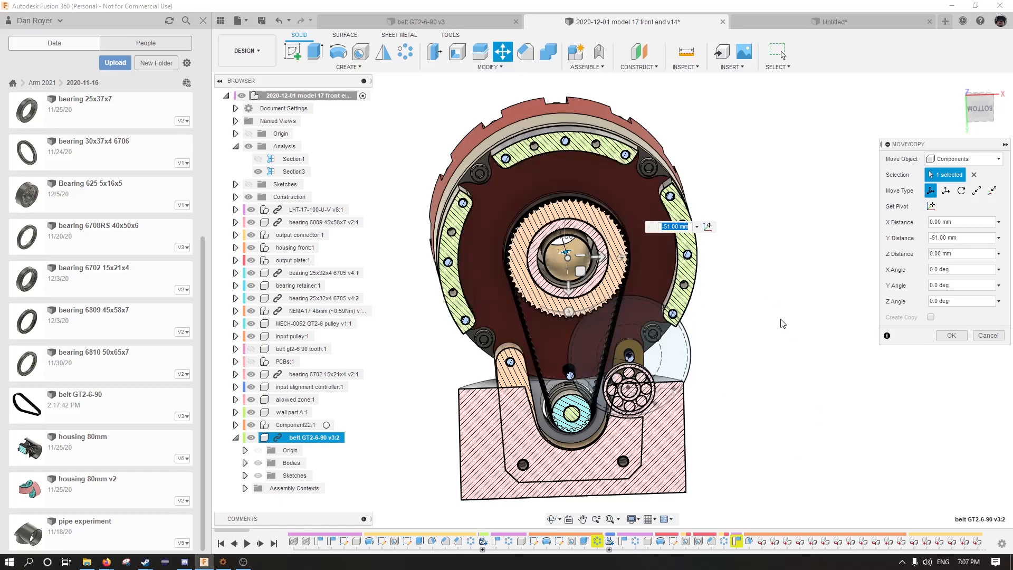